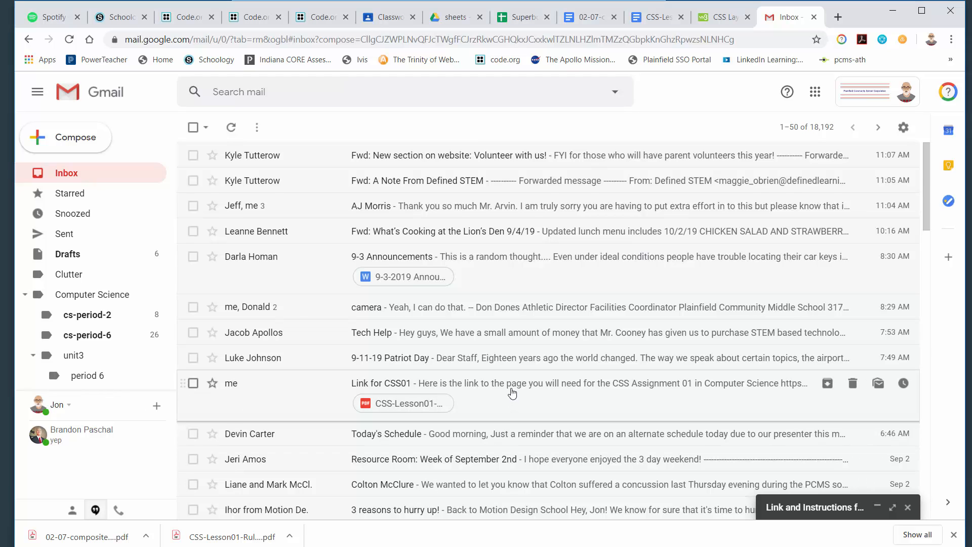
Open the 'Link for CSS01' email, then return to the Gmail inbox.
click(513, 383)
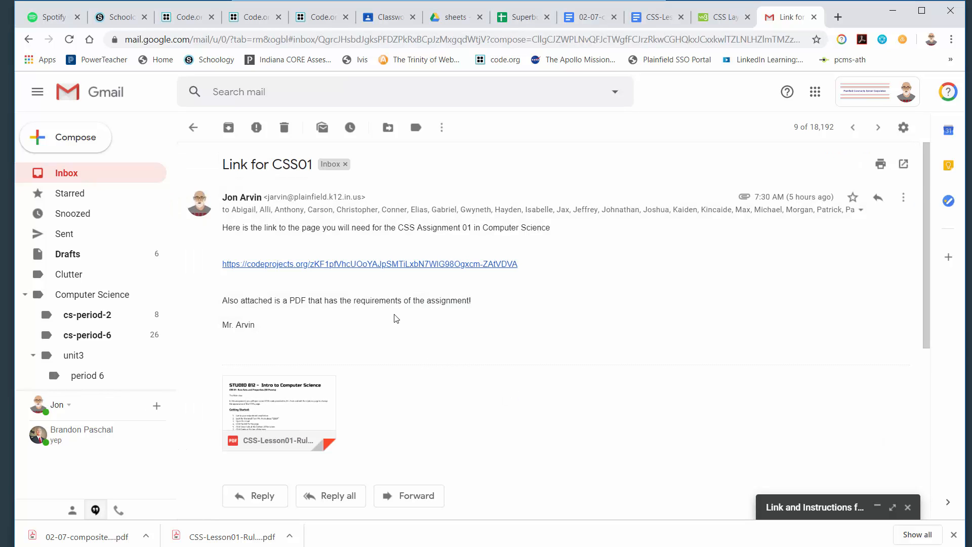
click(66, 173)
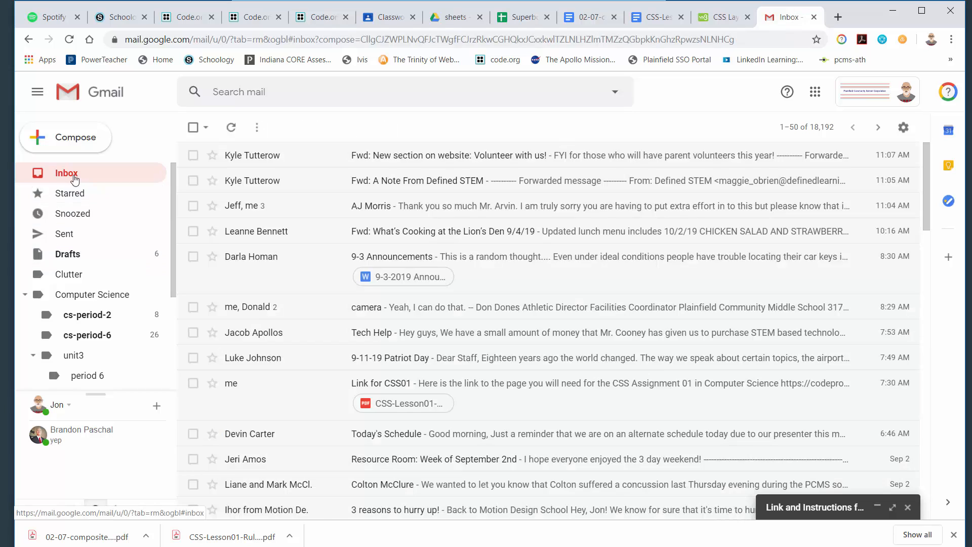
mouse_move(512, 392)
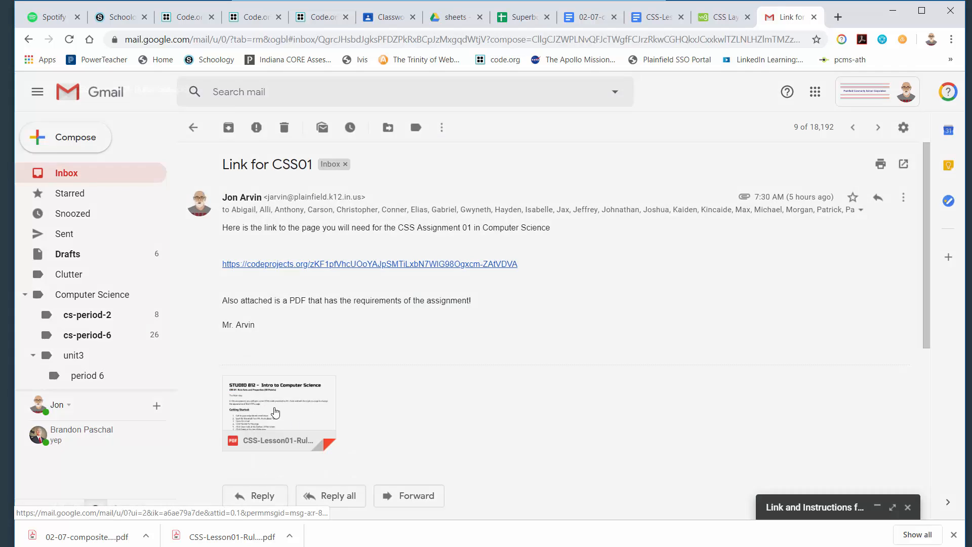
click(275, 412)
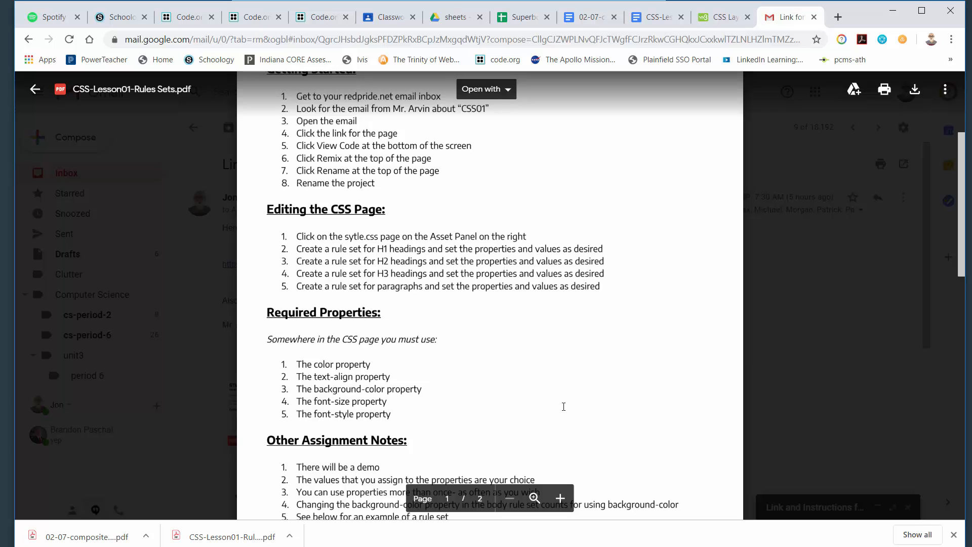
scroll(down, 3)
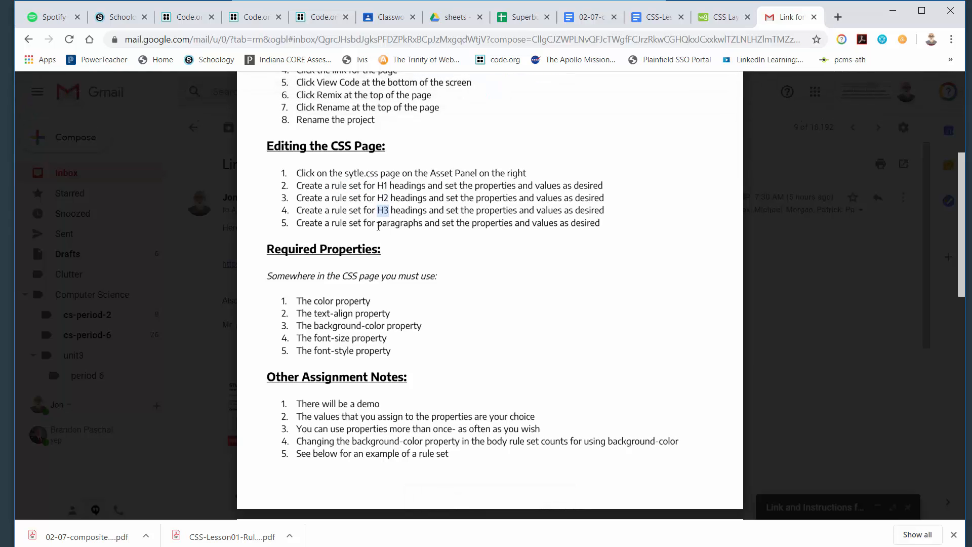
double_click(392, 223)
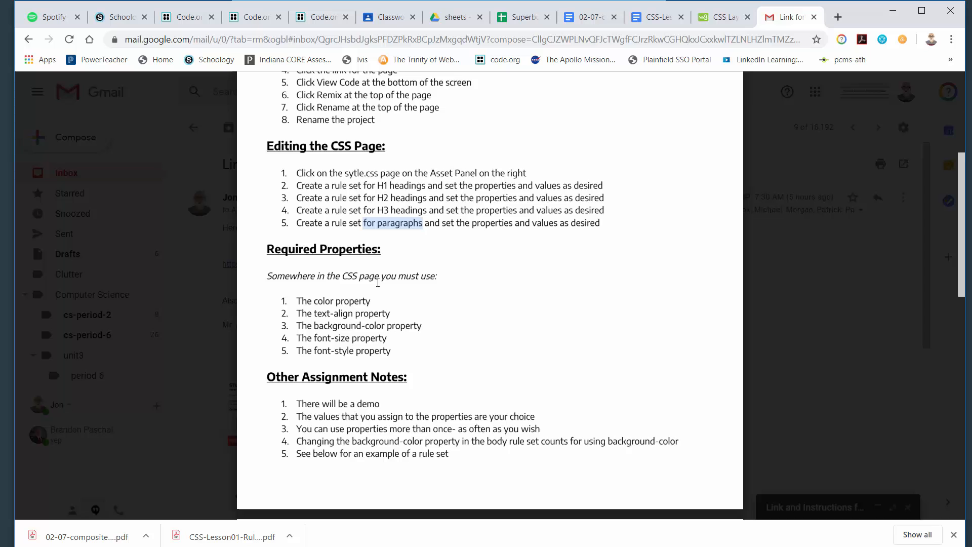
scroll(down, 3)
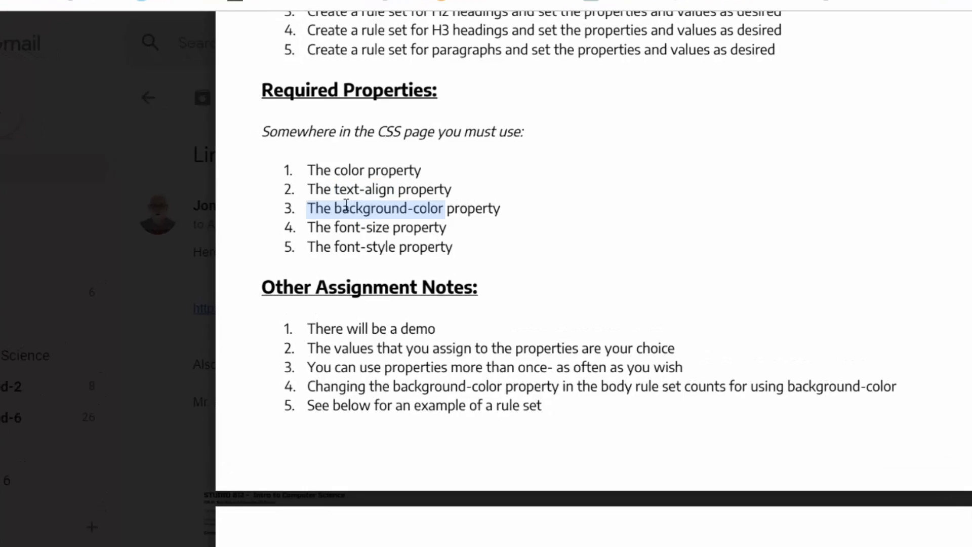
double_click(361, 226)
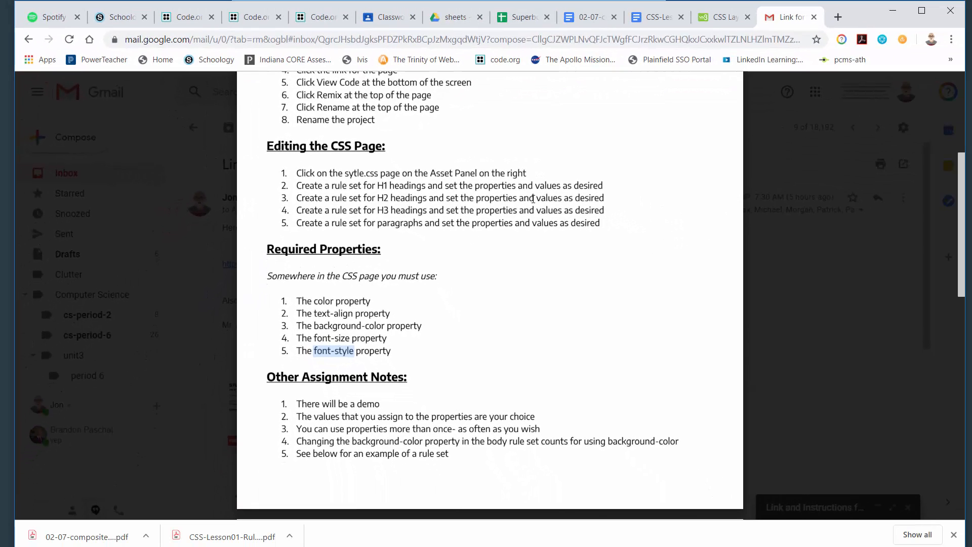
mouse_move(525, 253)
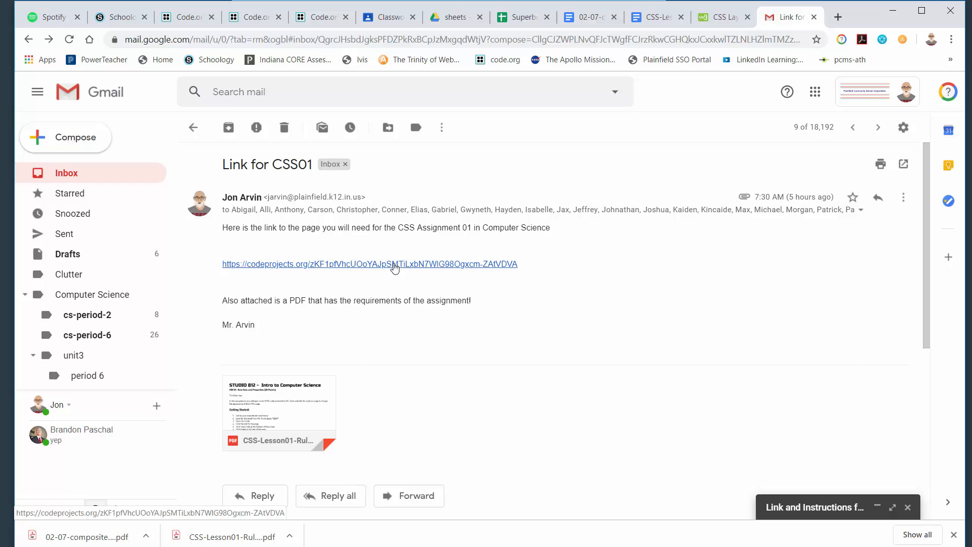
Follow the codeprojects.org link to the unstyled Houses of Hogwarts project page.
click(370, 263)
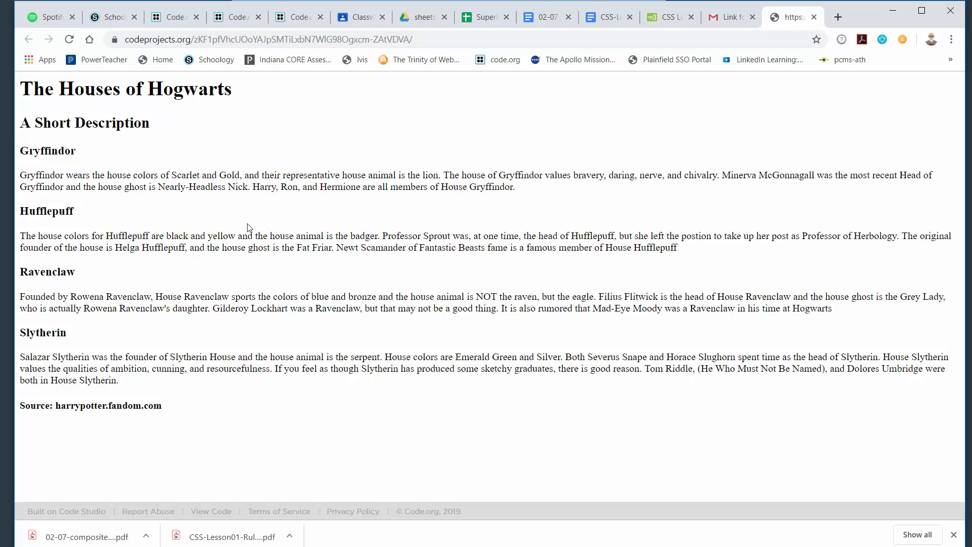
mouse_move(225, 296)
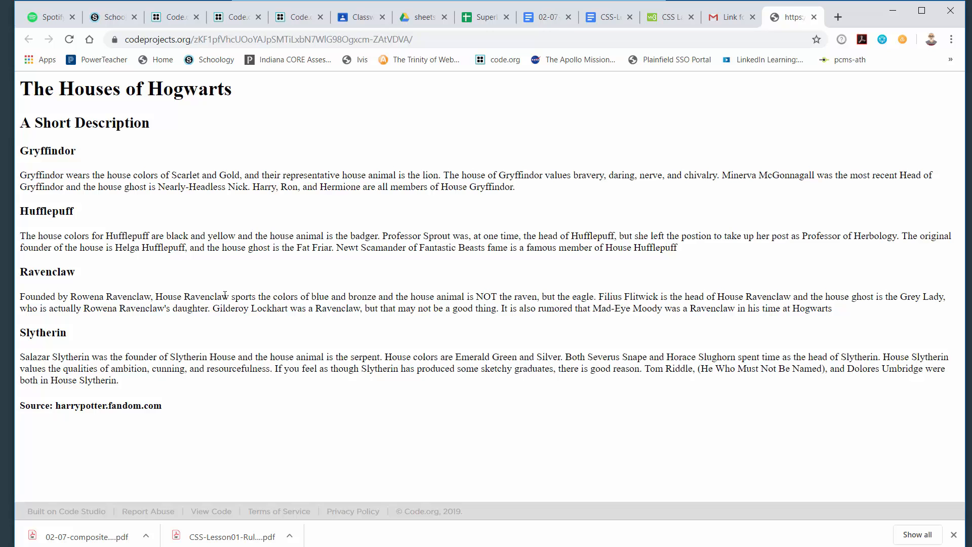
mouse_move(96, 342)
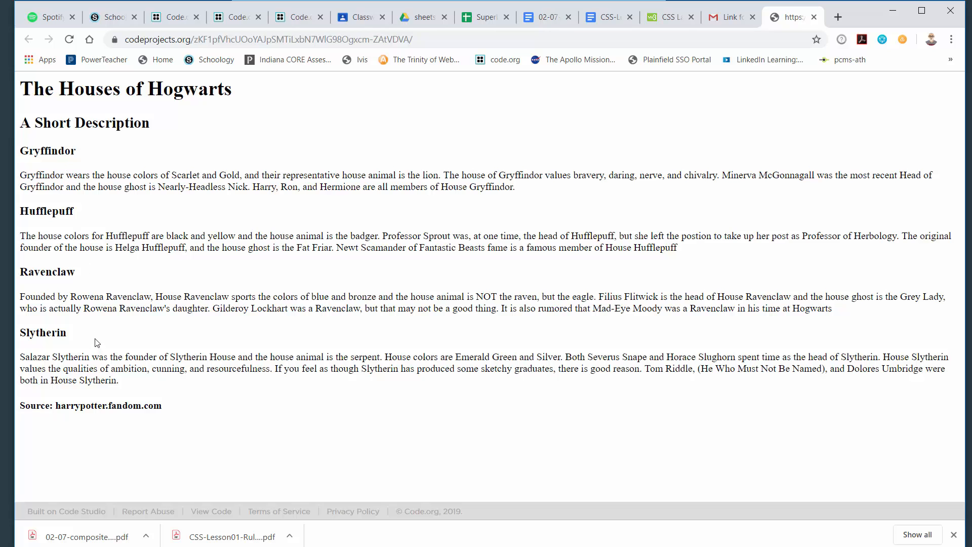
mouse_move(96, 328)
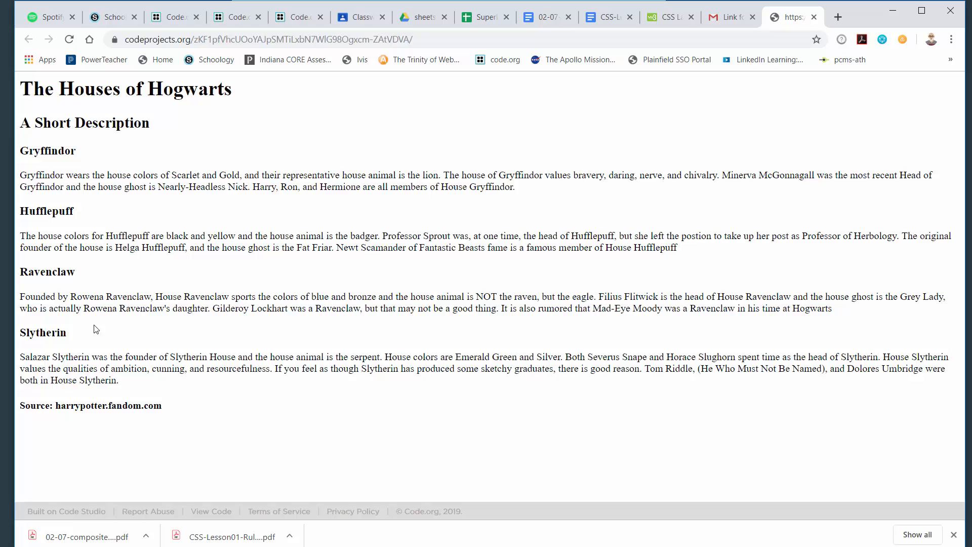
mouse_move(208, 273)
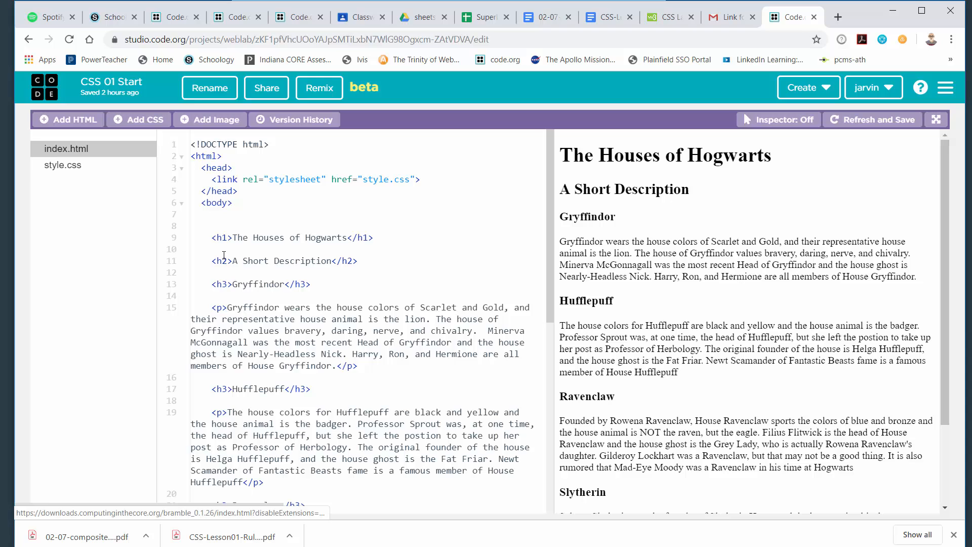
scroll(down, 3)
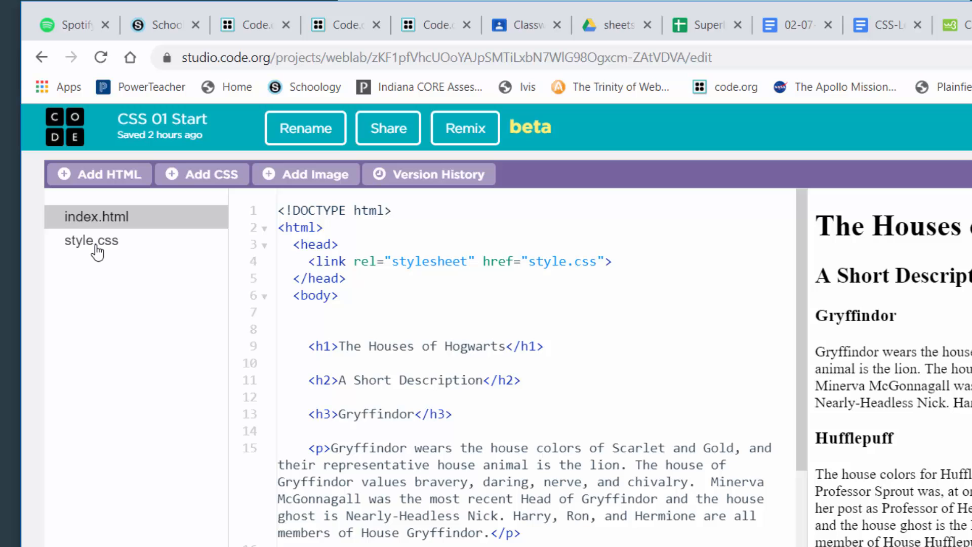
In style.css, write an empty h1 { } rule set beneath the body rule.
click(91, 241)
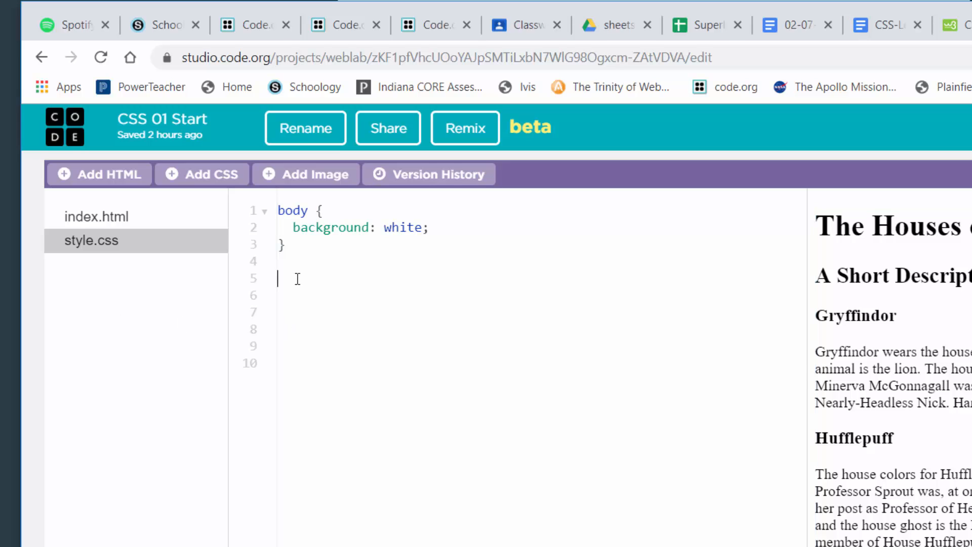
mouse_move(297, 312)
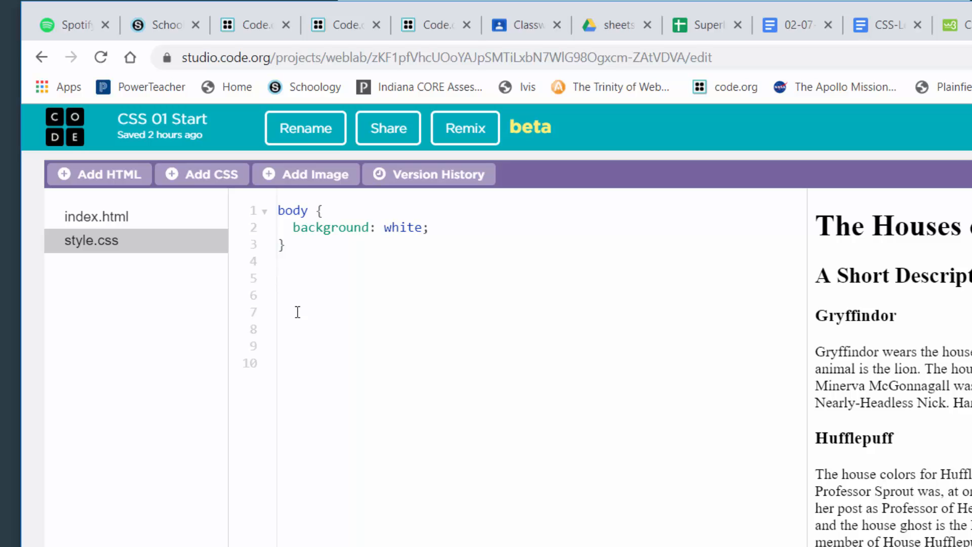
mouse_move(269, 330)
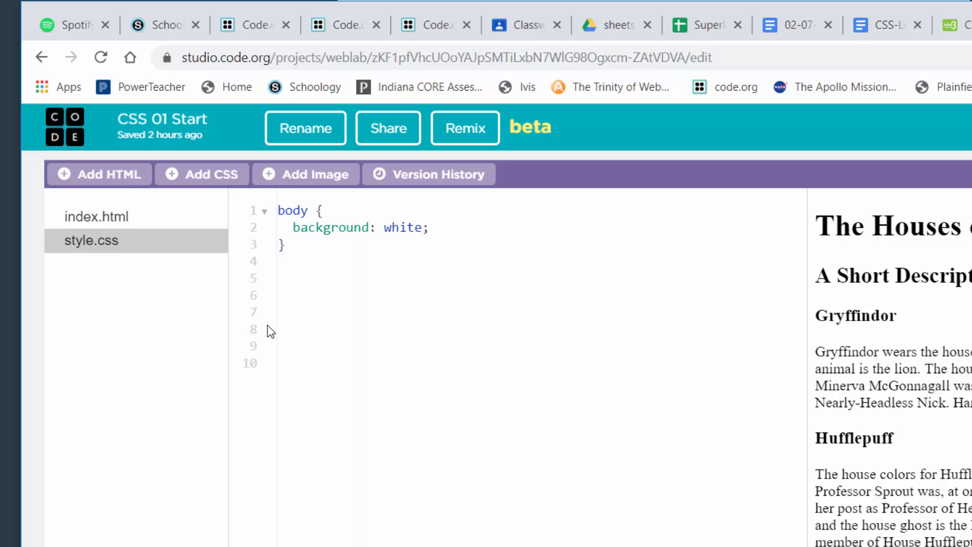
text(h1)
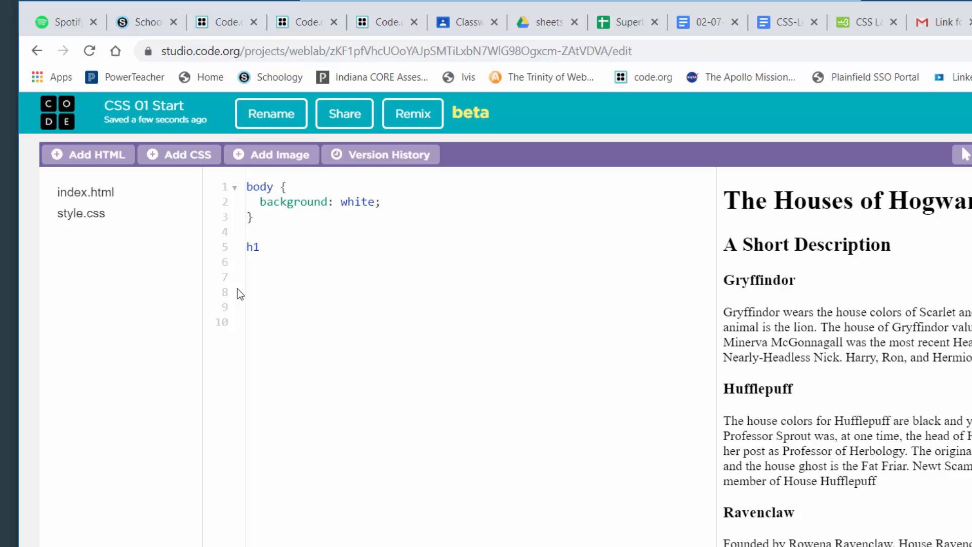
click(265, 247)
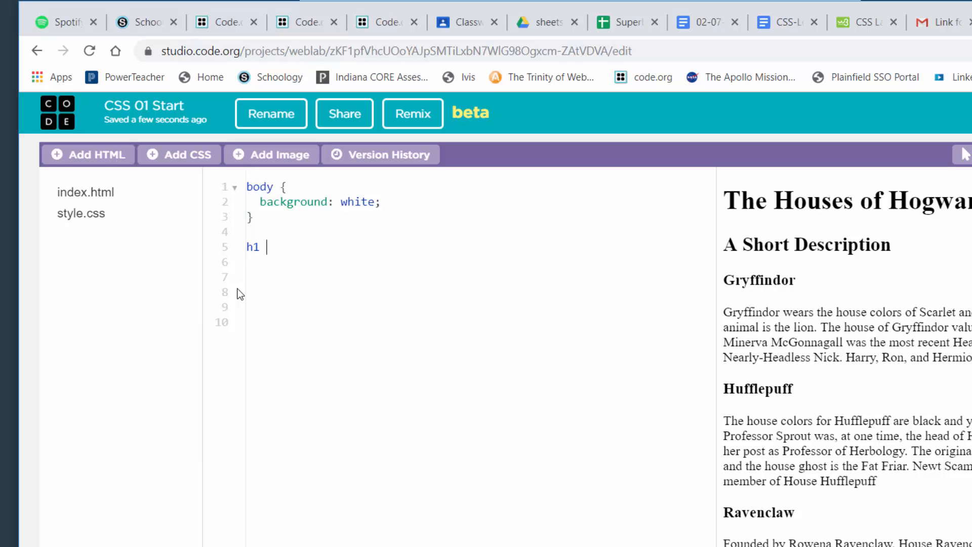
text({)
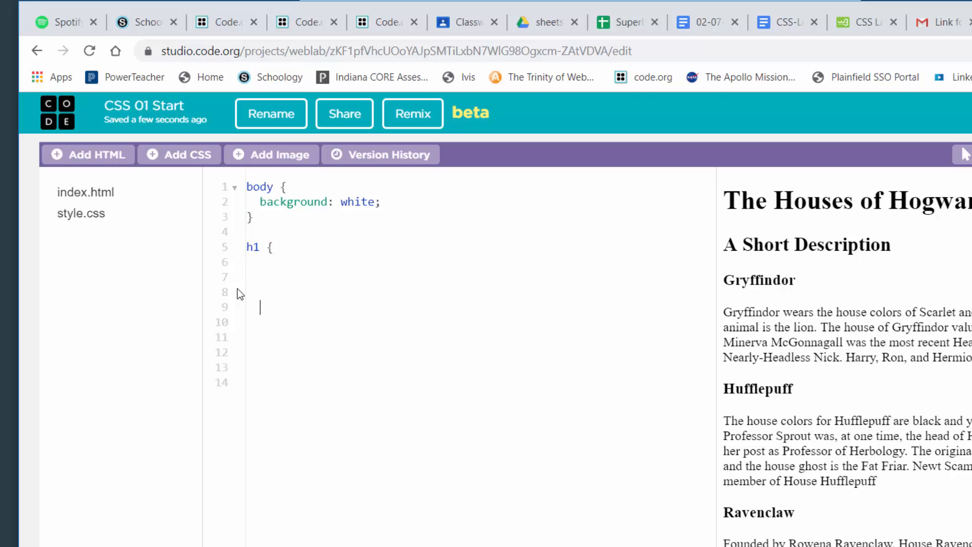
text(})
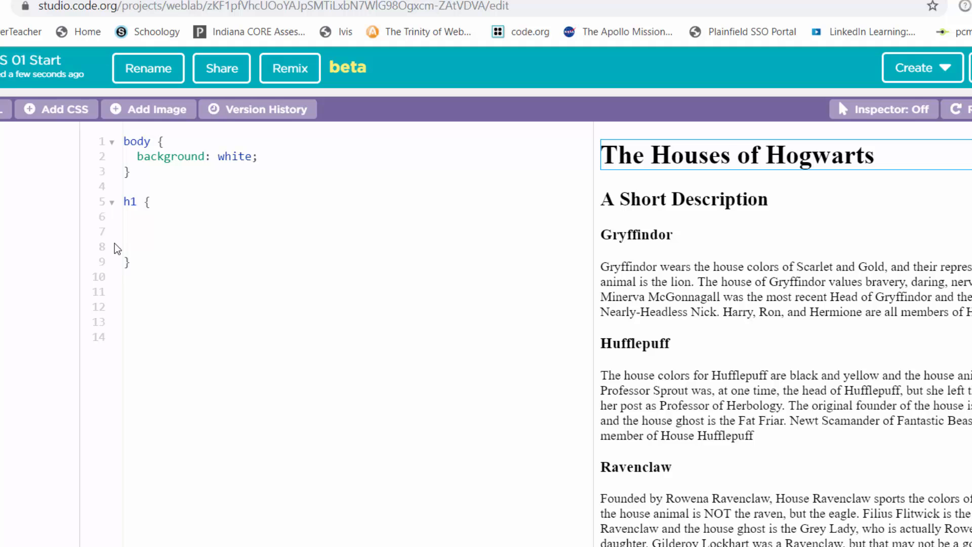
click(129, 231)
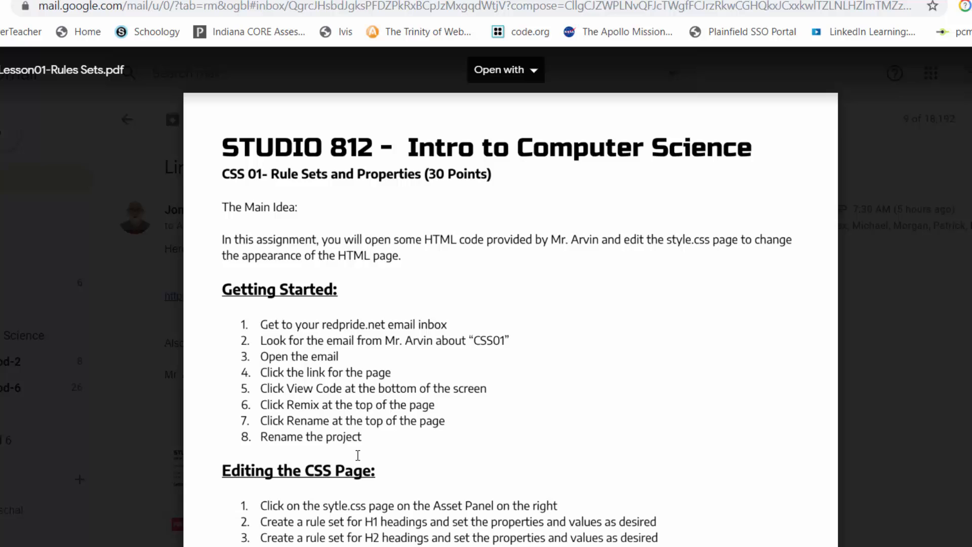
scroll(down, 3)
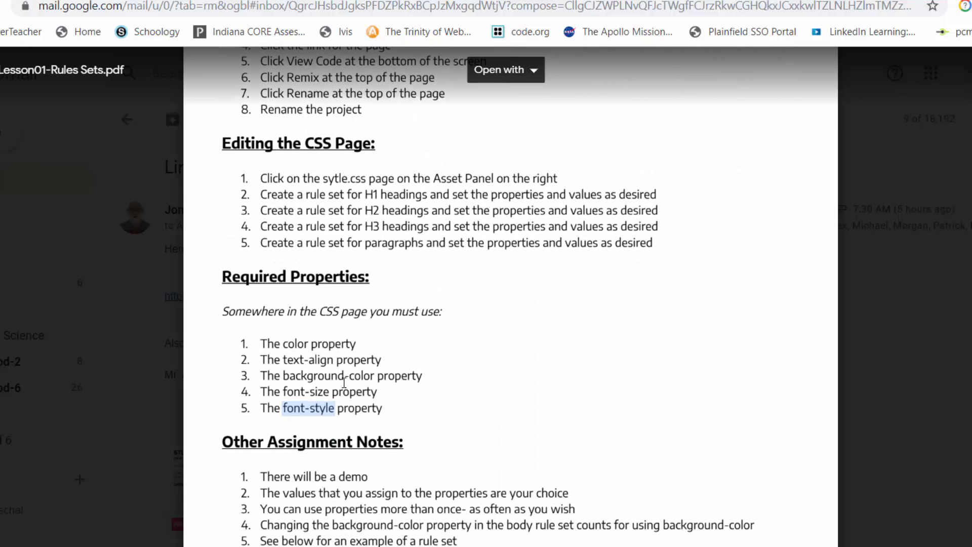
mouse_move(326, 382)
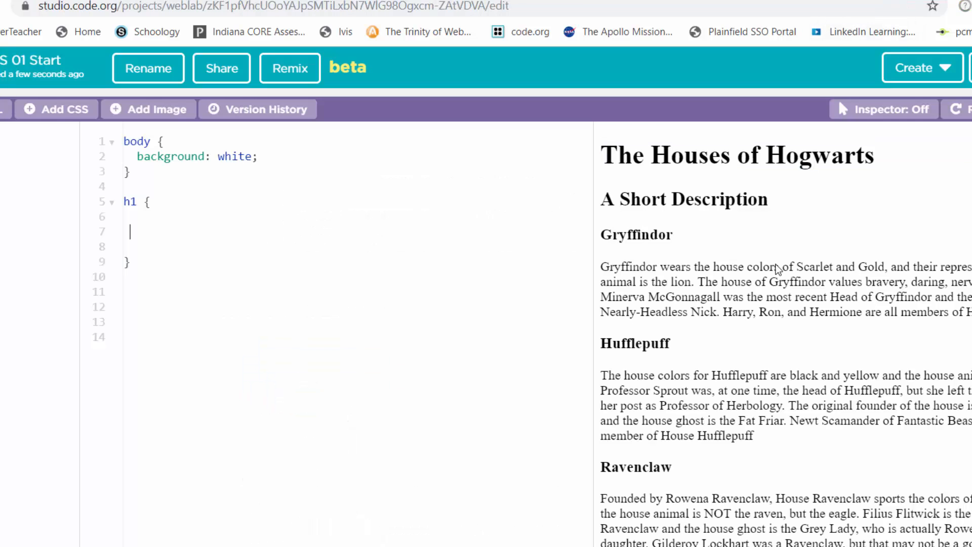
Set the h1 color to red, discarding a trial darkslateblue value.
text(color)
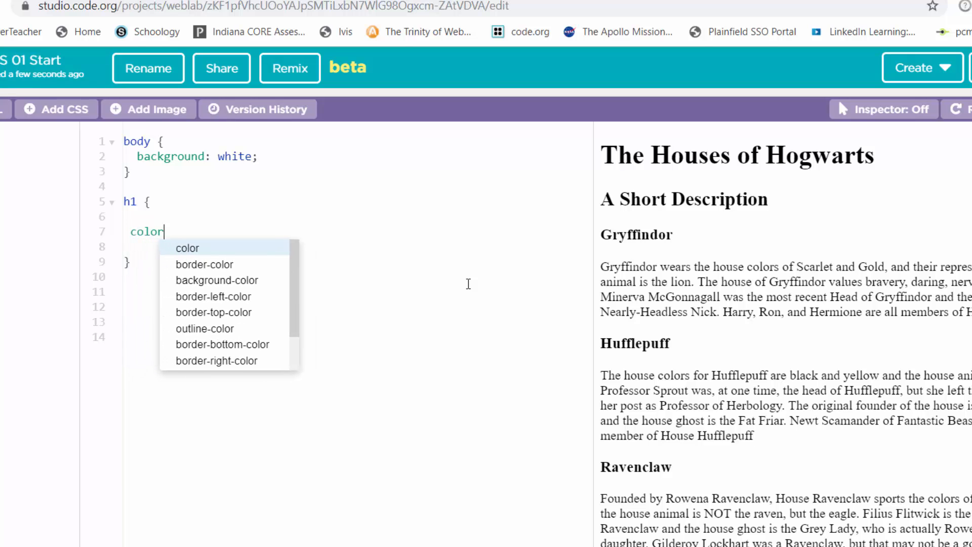
text(:)
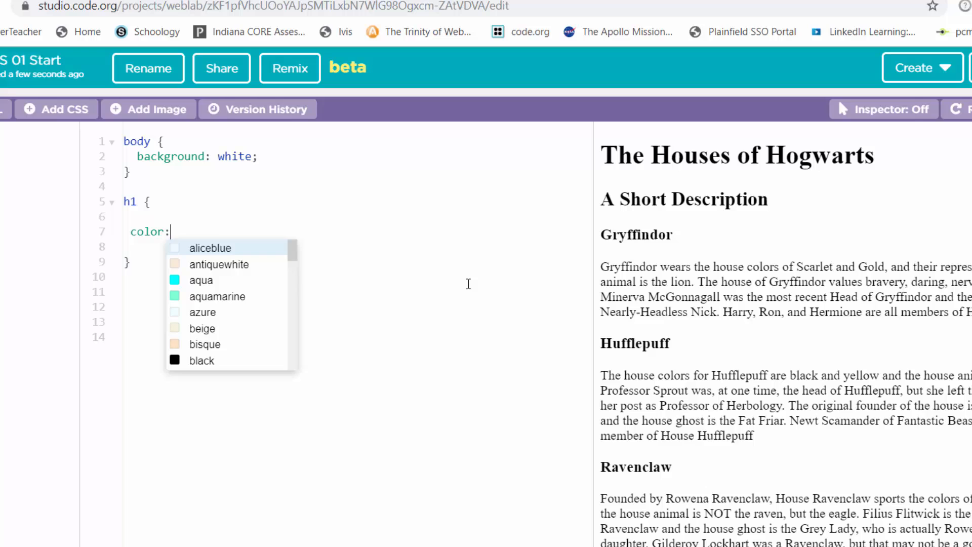
mouse_move(397, 338)
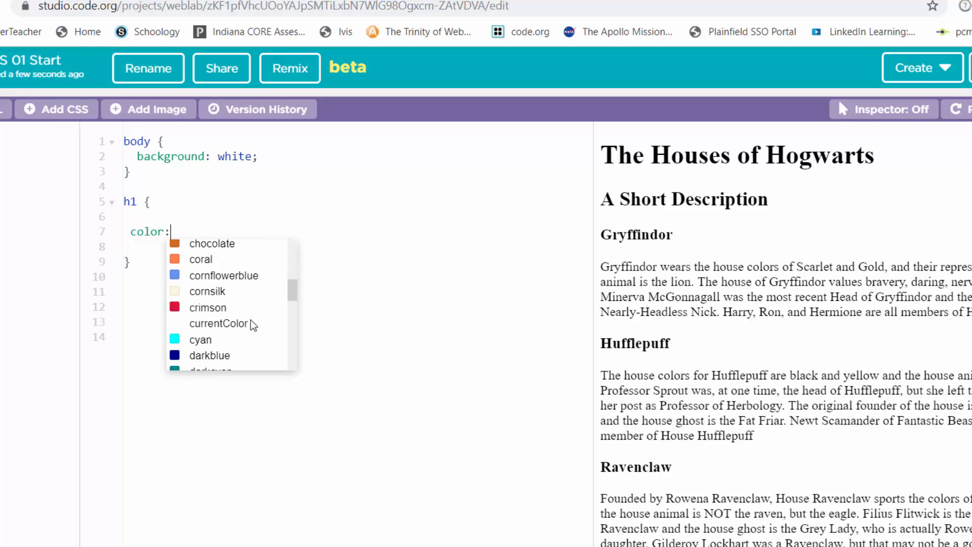
scroll(down, 3)
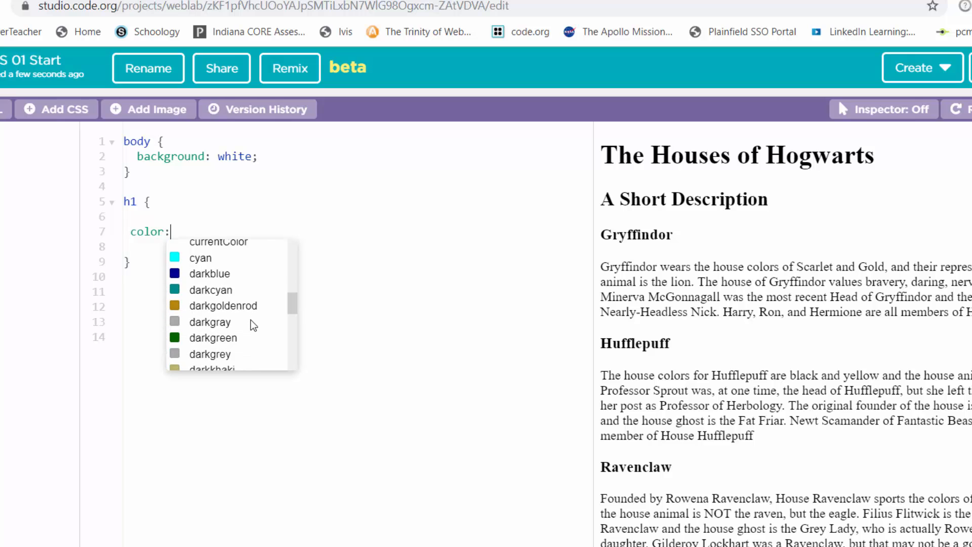
scroll(down, 3)
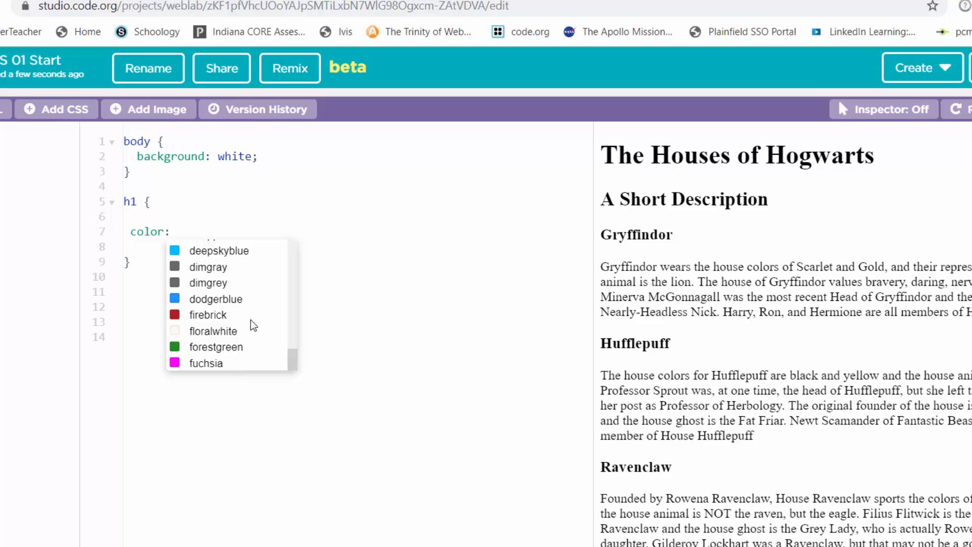
mouse_move(276, 356)
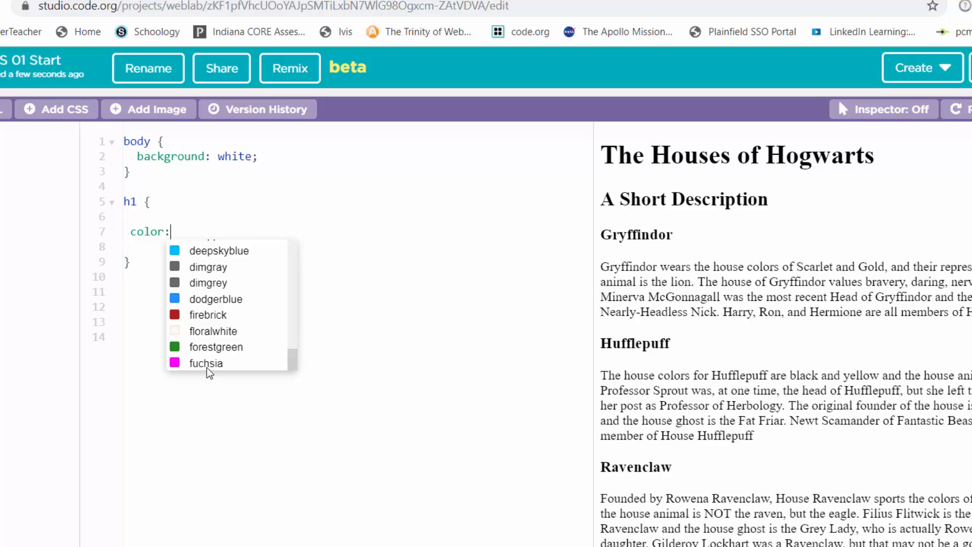
scroll(down, 3)
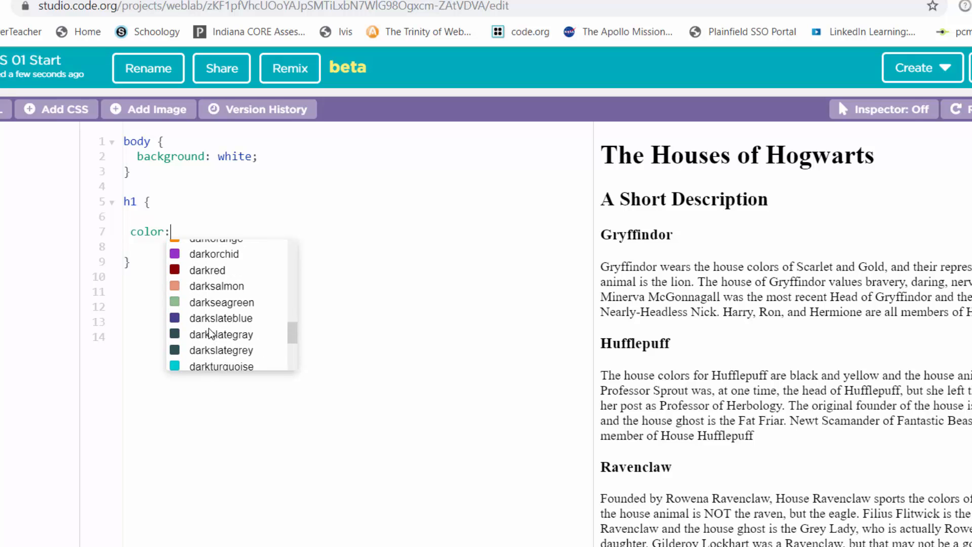
mouse_move(217, 321)
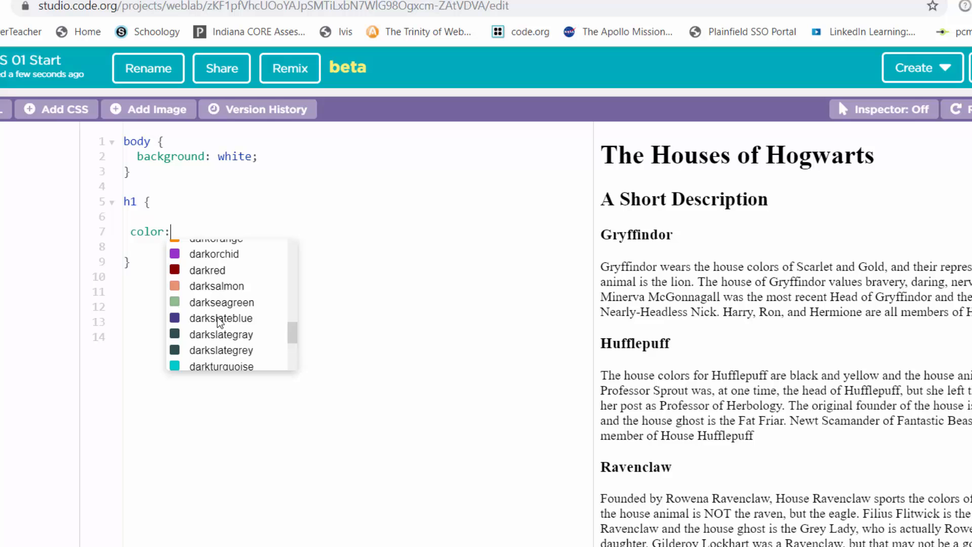
click(221, 318)
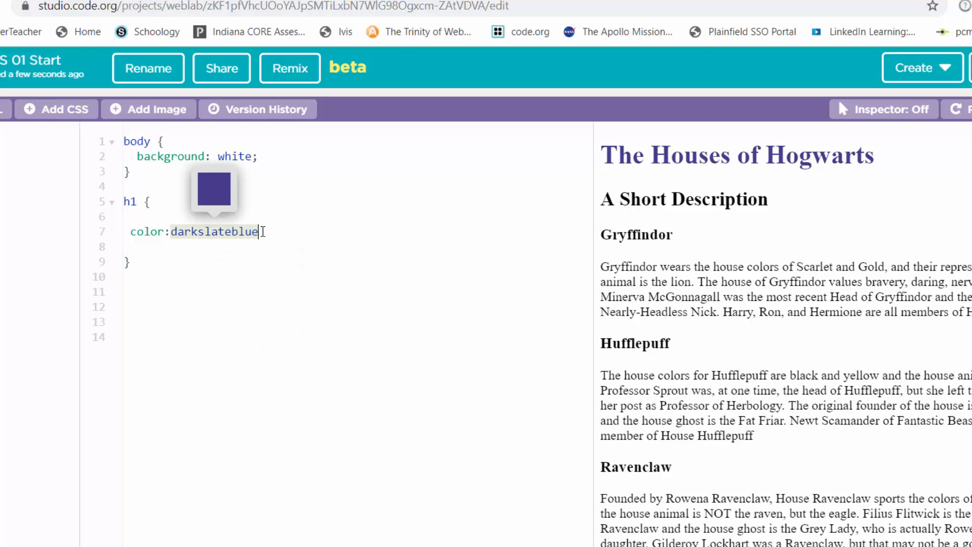
key(Delete)
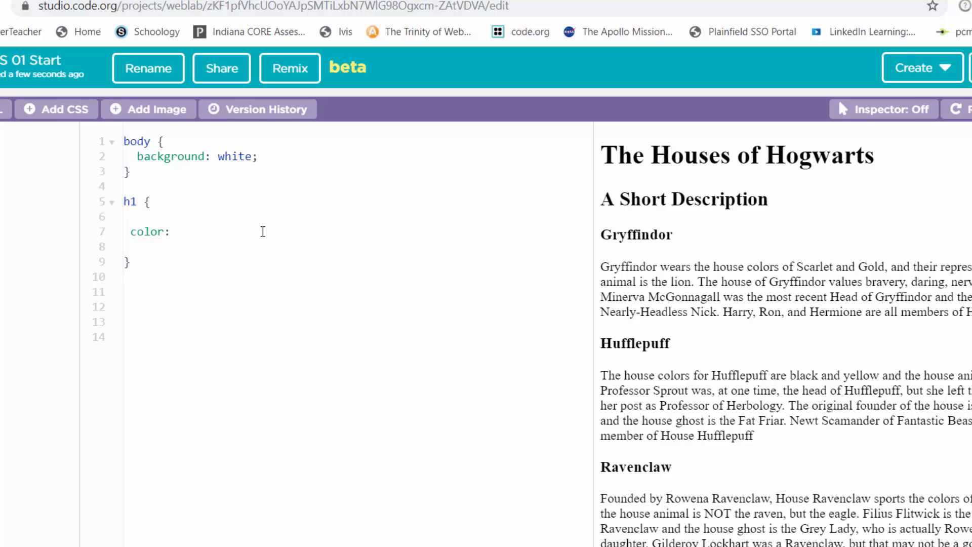
text(red)
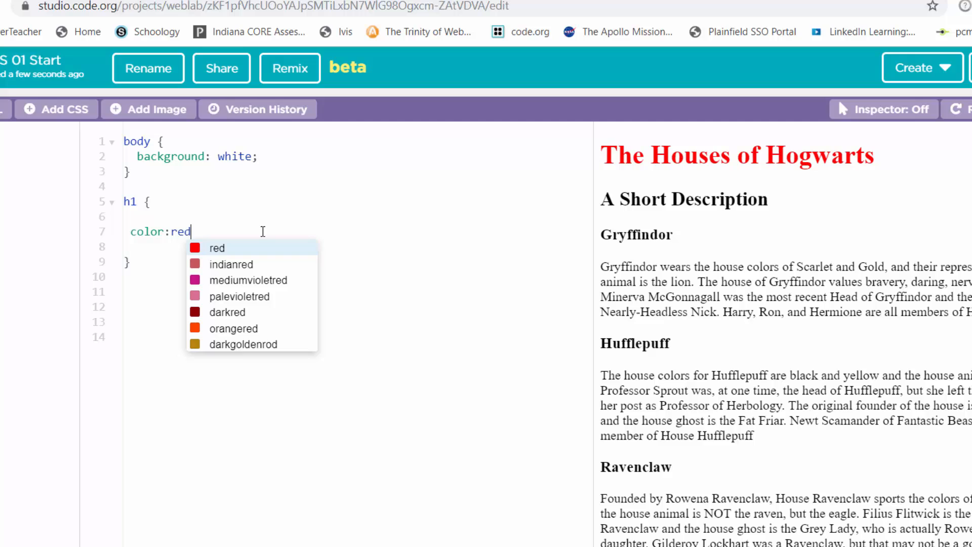
text(;)
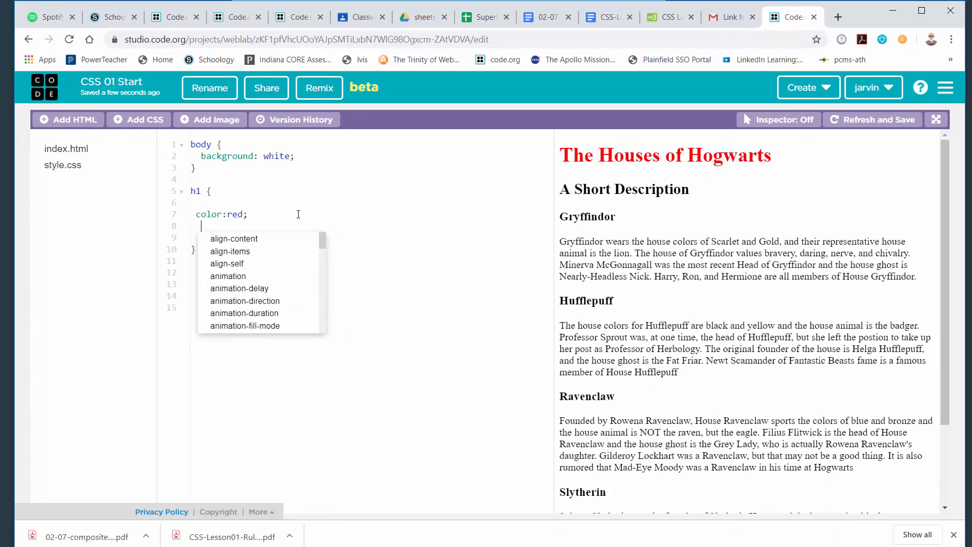
Add text-align: center; to the h1 rule.
text(text)
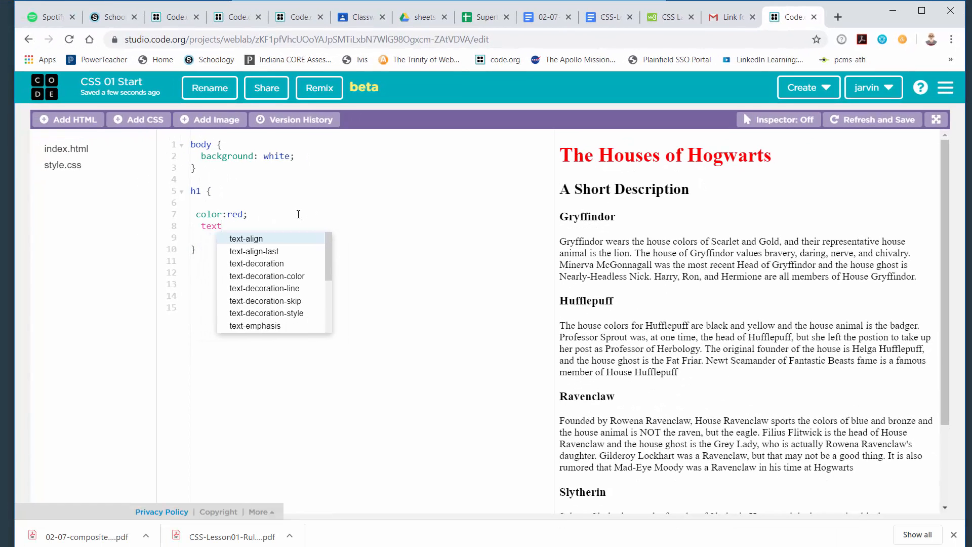
text(-alig)
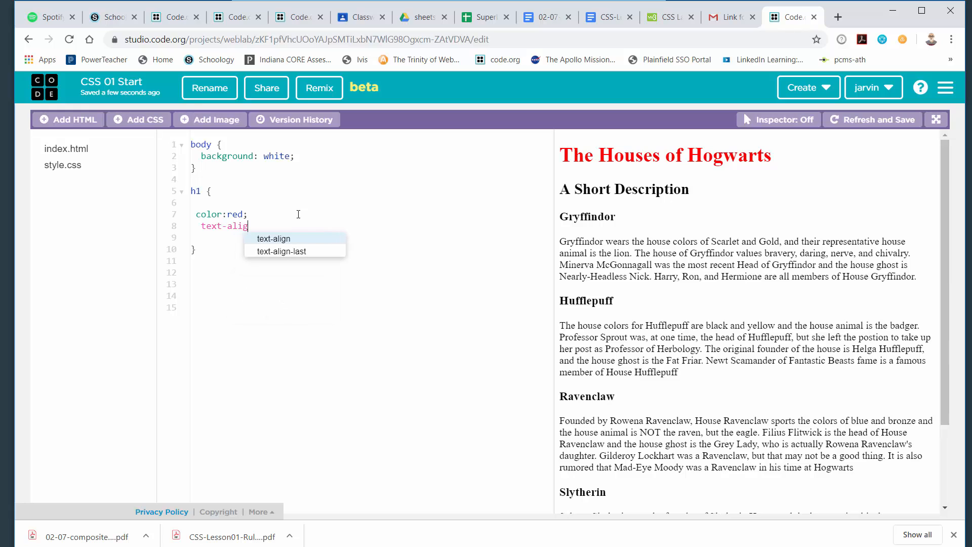
text(n)
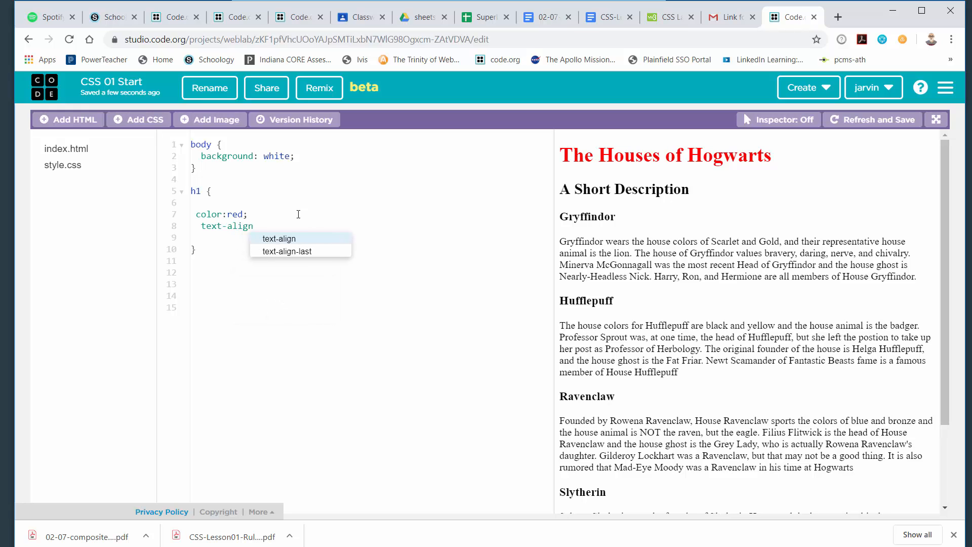
text(:)
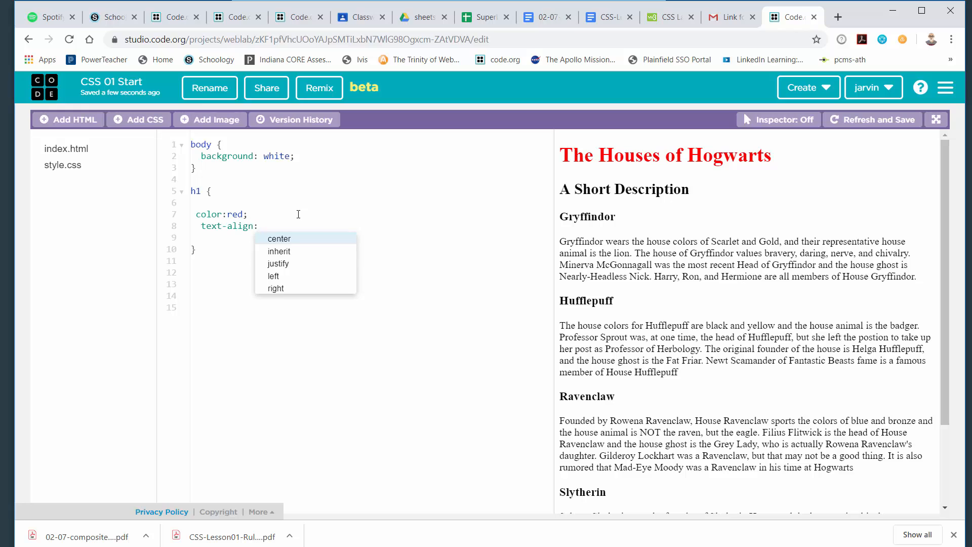
click(279, 238)
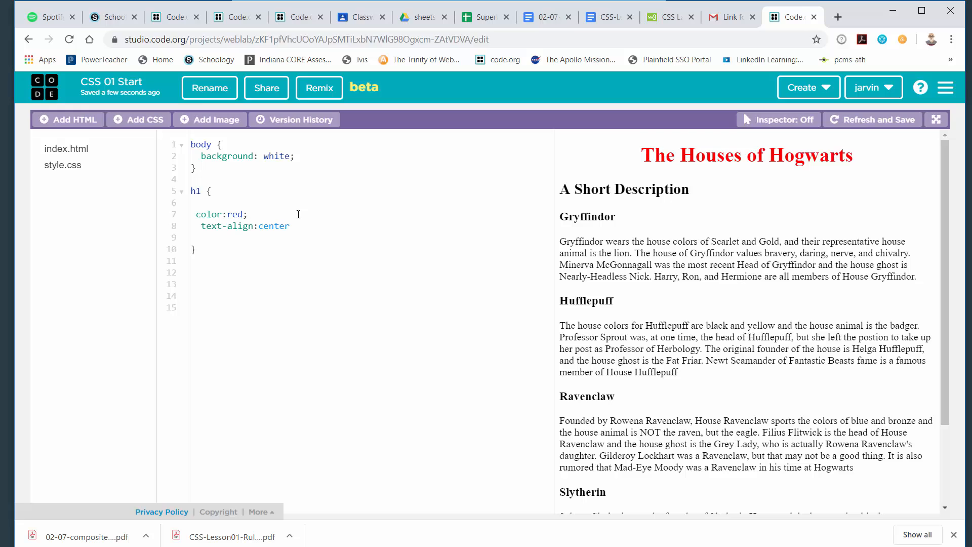
text(;)
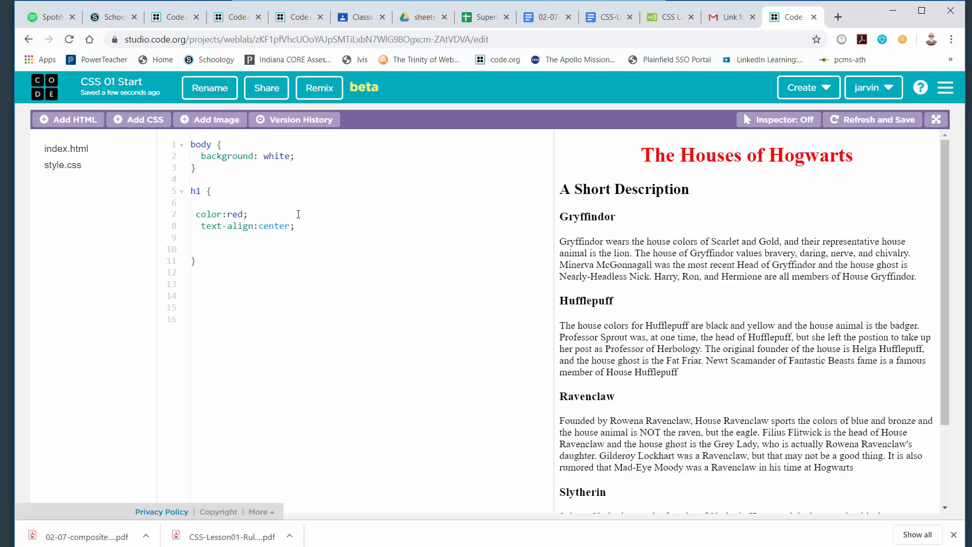
Add font-size: 50px; to the h1 rule.
text(font-)
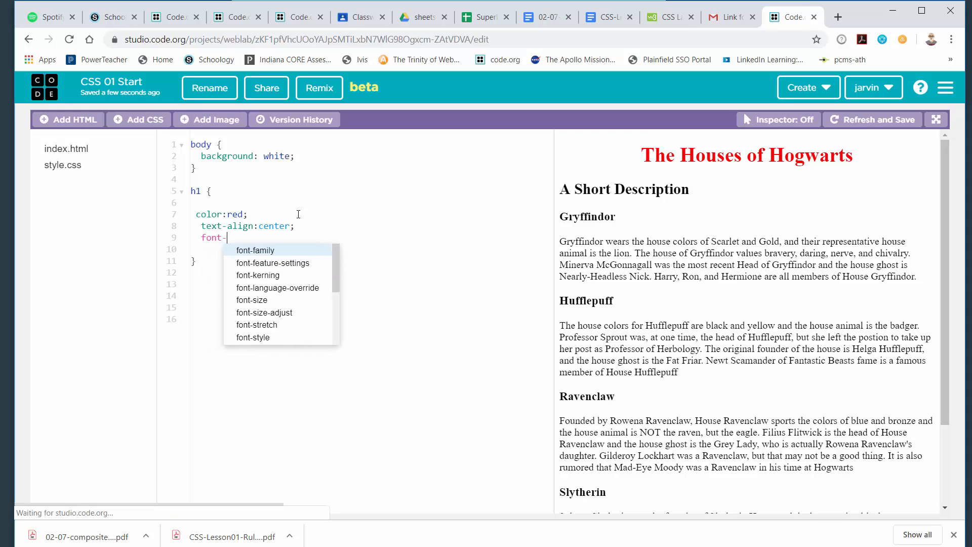
text(size)
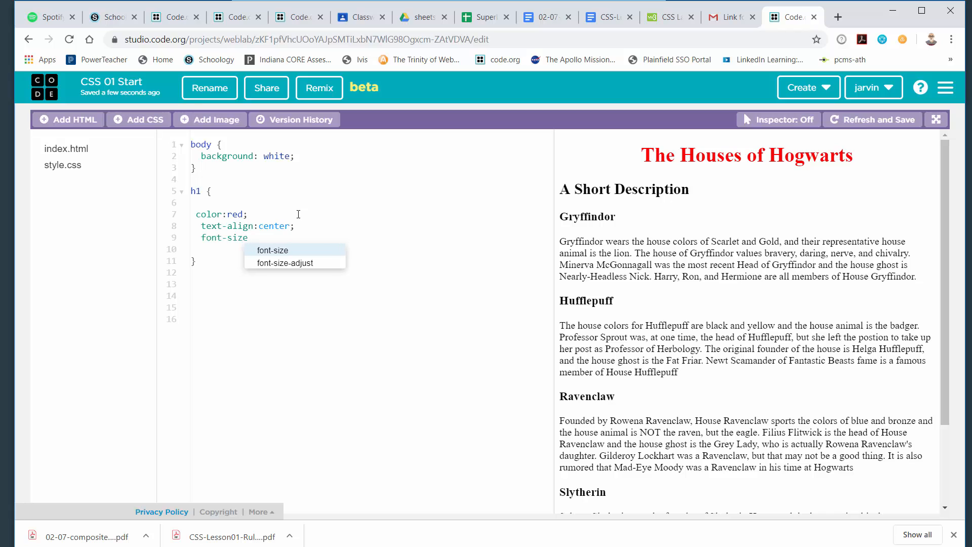
text(:)
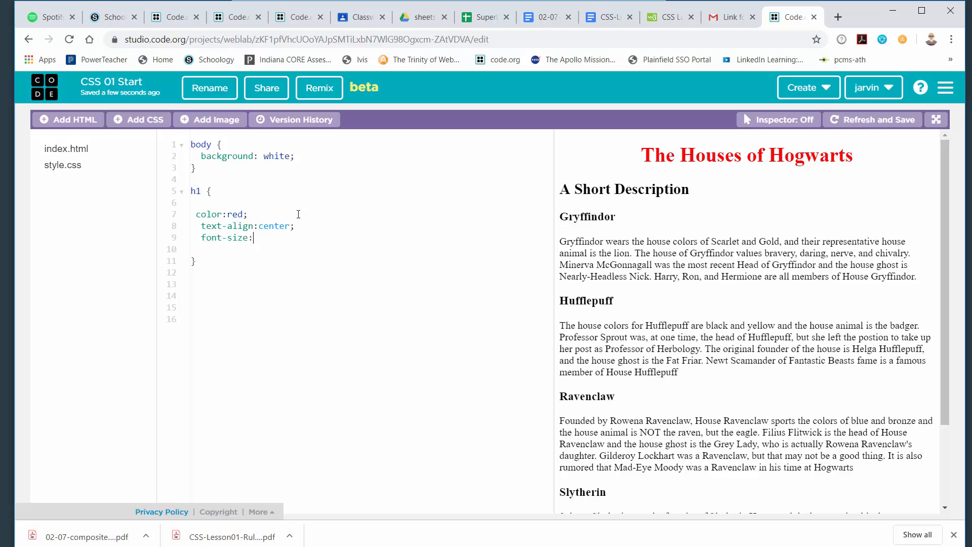
text(50p)
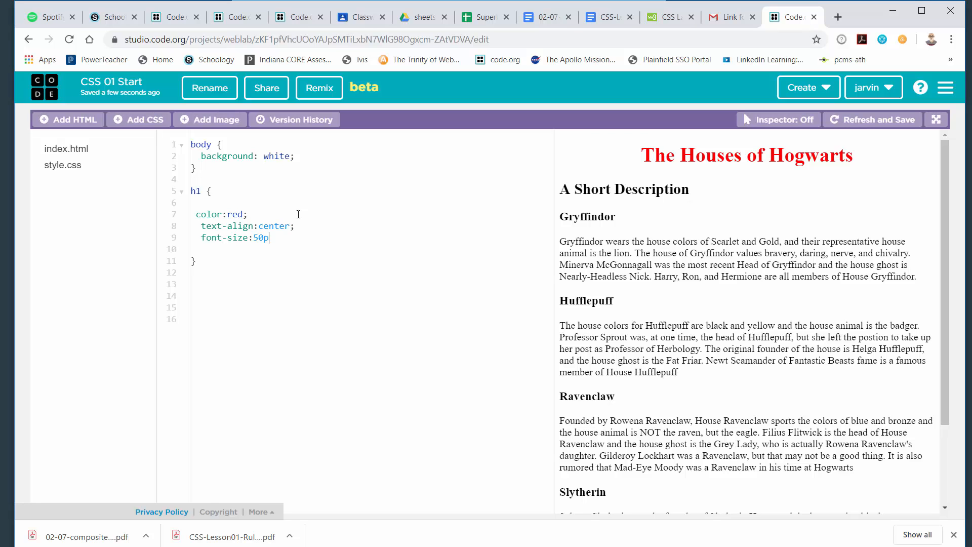
text(x;)
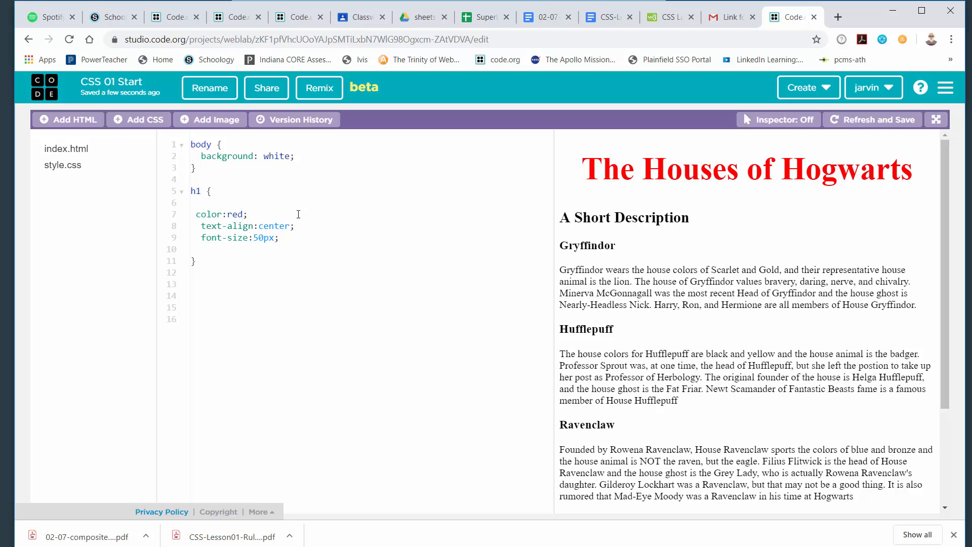
click(279, 238)
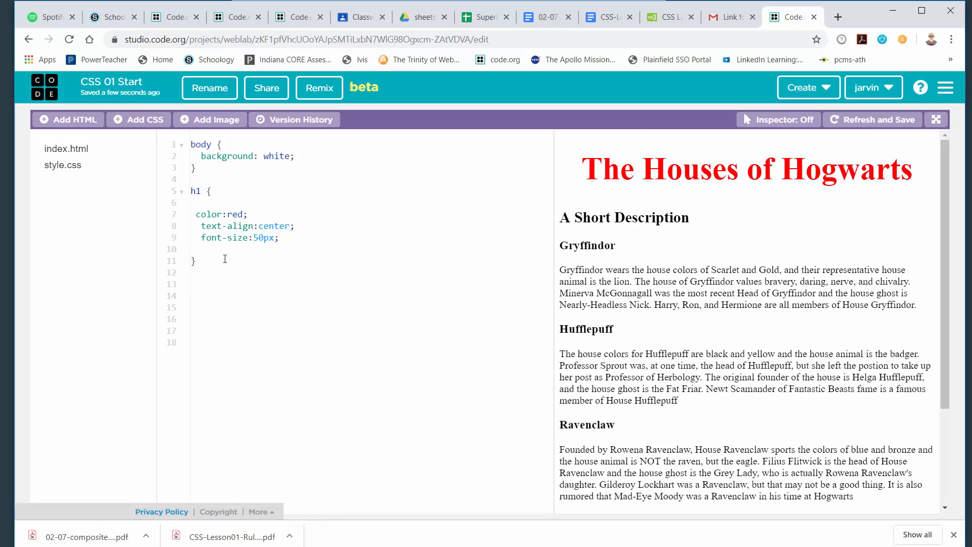
Start an h2 rule set and give it font-style: italic.
text(h2)
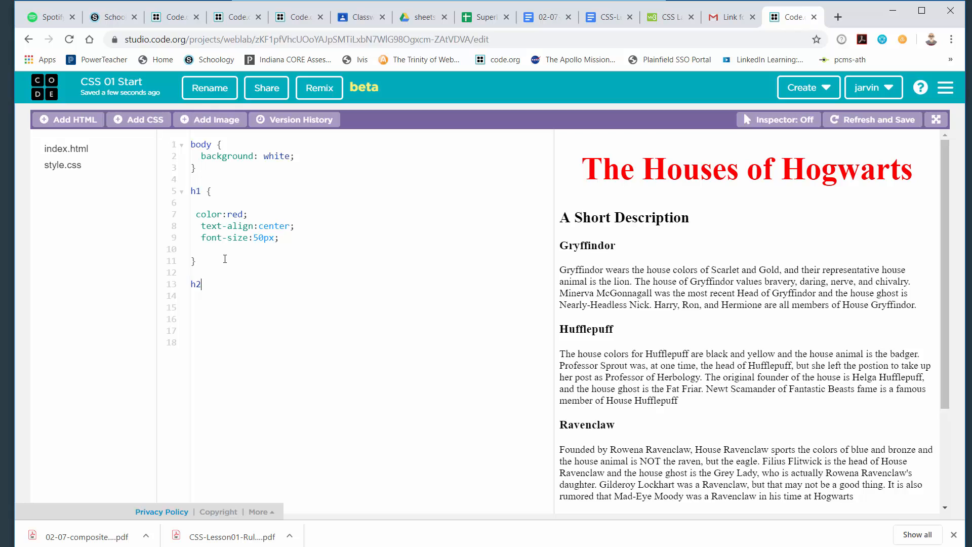
text({)
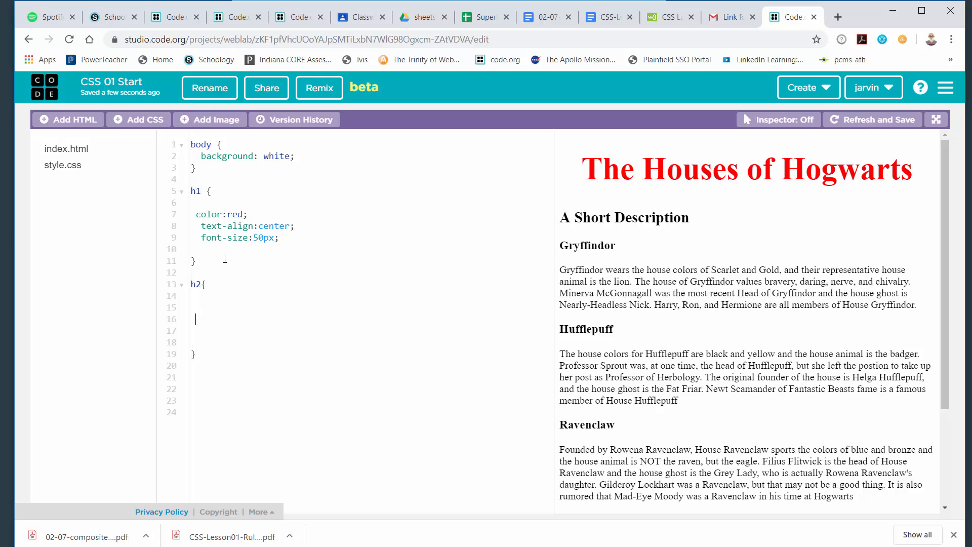
text(text)
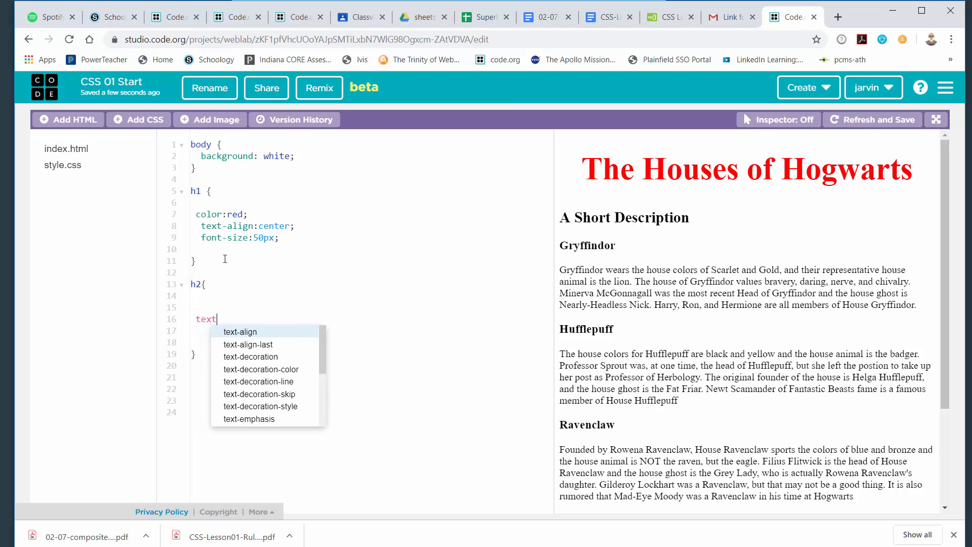
text(-st)
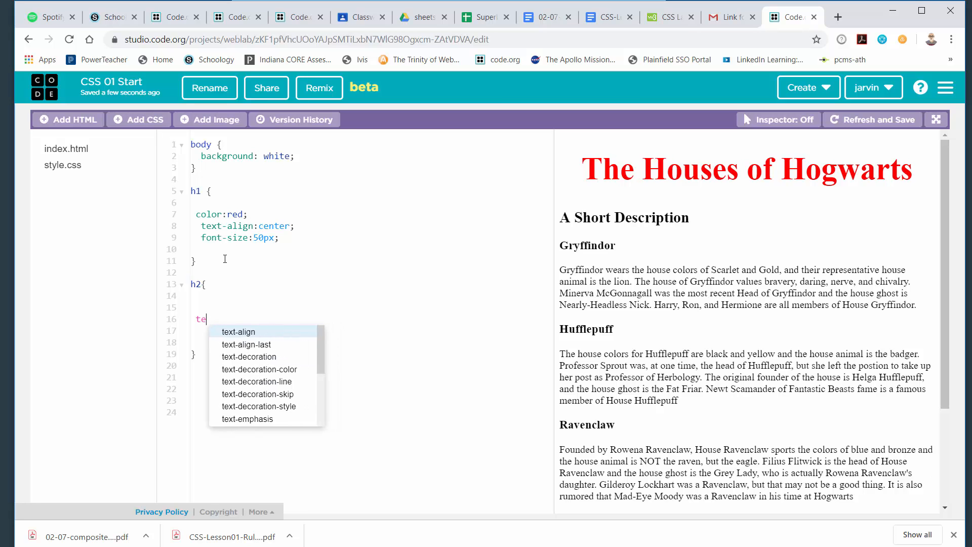
text(font)
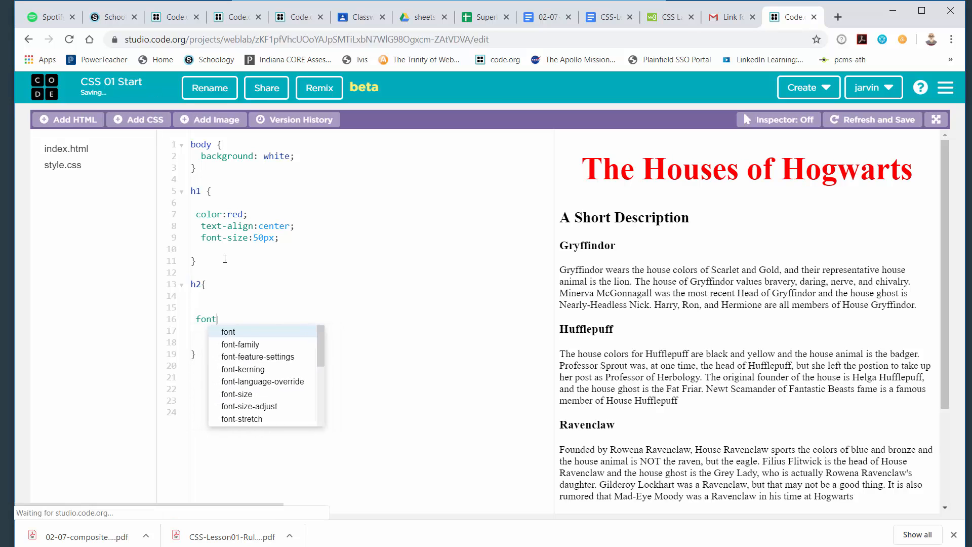
text(-style)
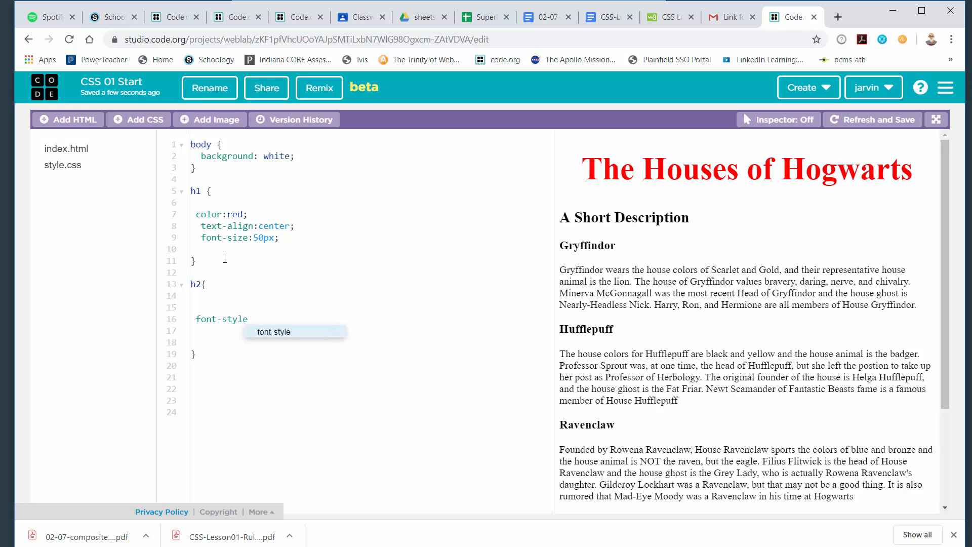
text(:)
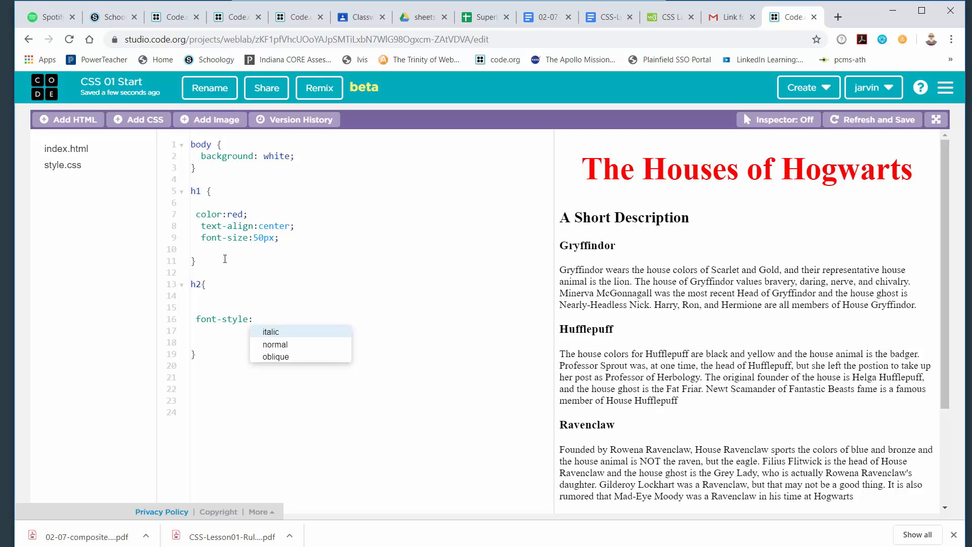
click(271, 331)
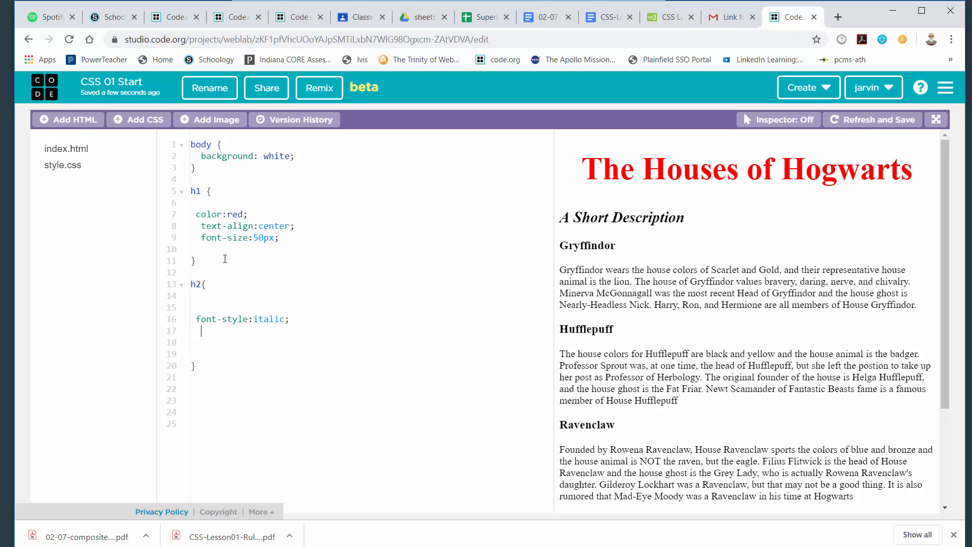
Set color: yellow in the h2 rule.
text(color)
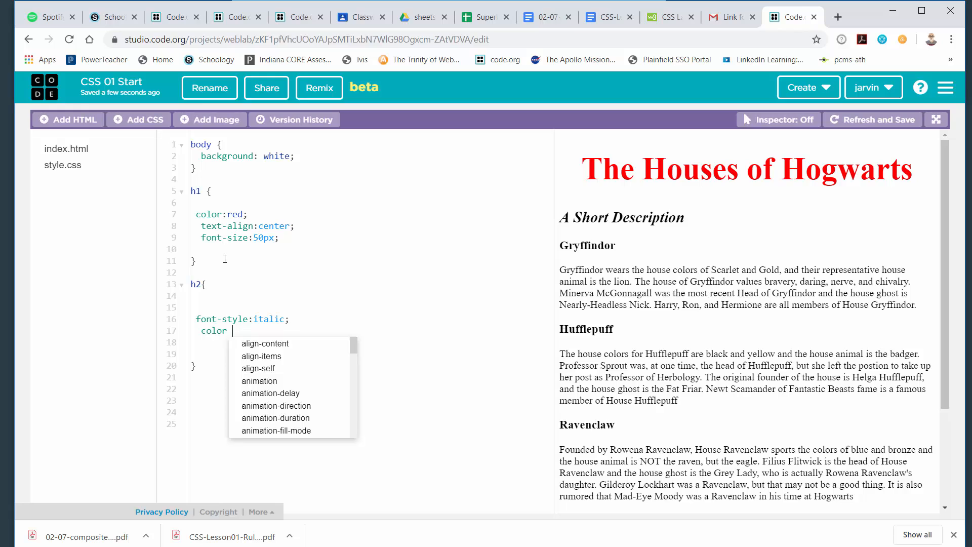
text(:)
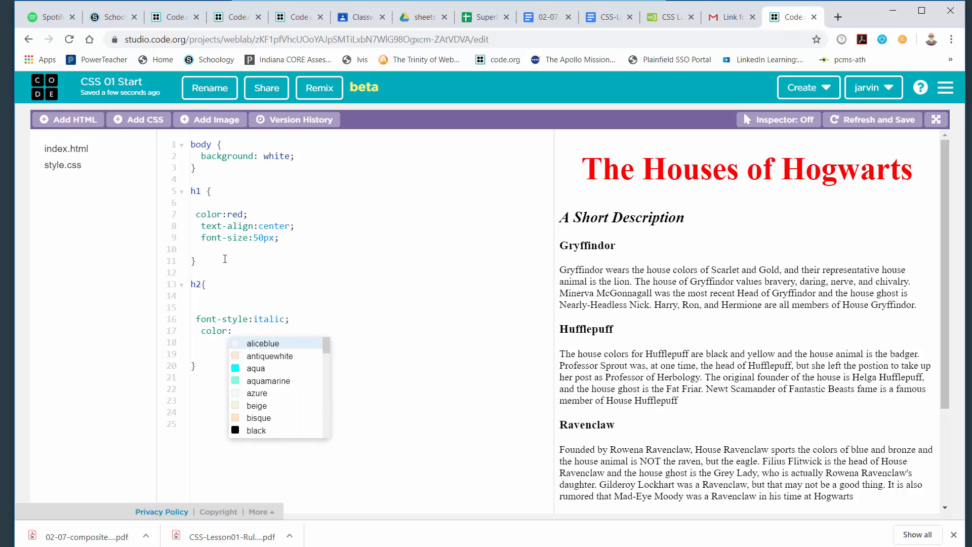
text(yellow;)
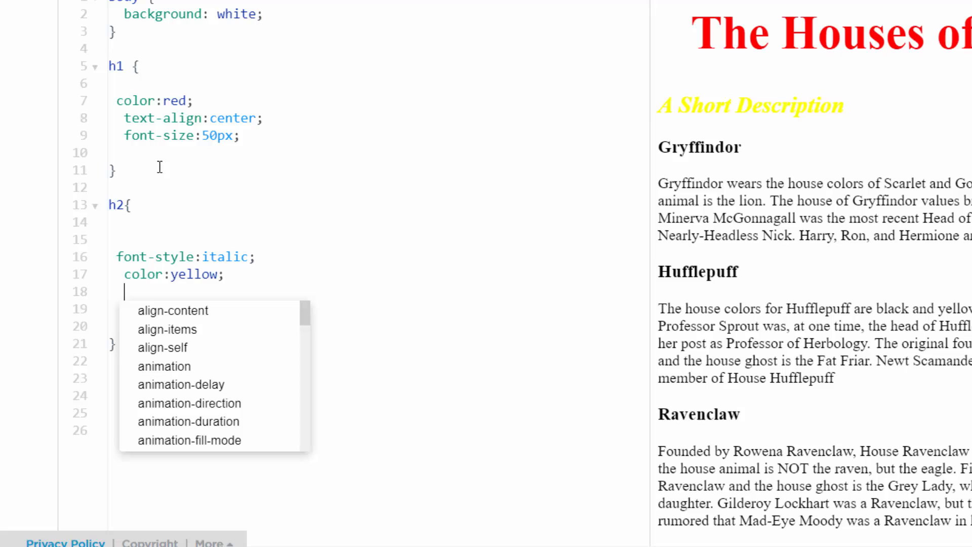
text(bac)
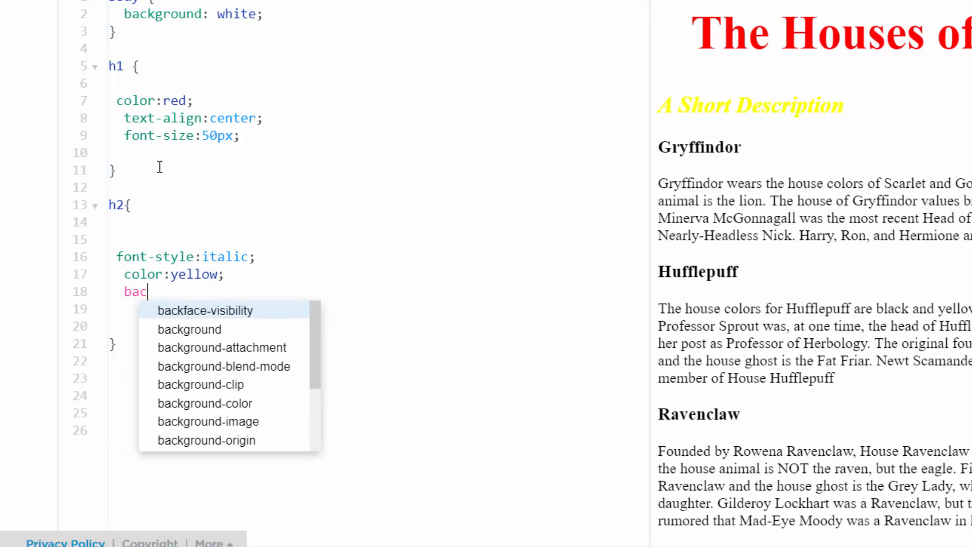
Add background-color: black; to the h2 rule.
text(kground)
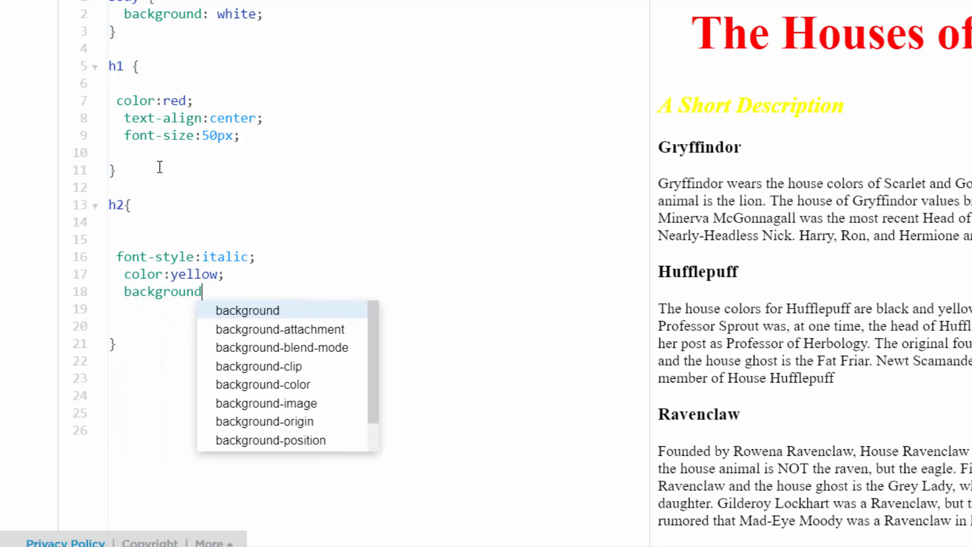
text(-color)
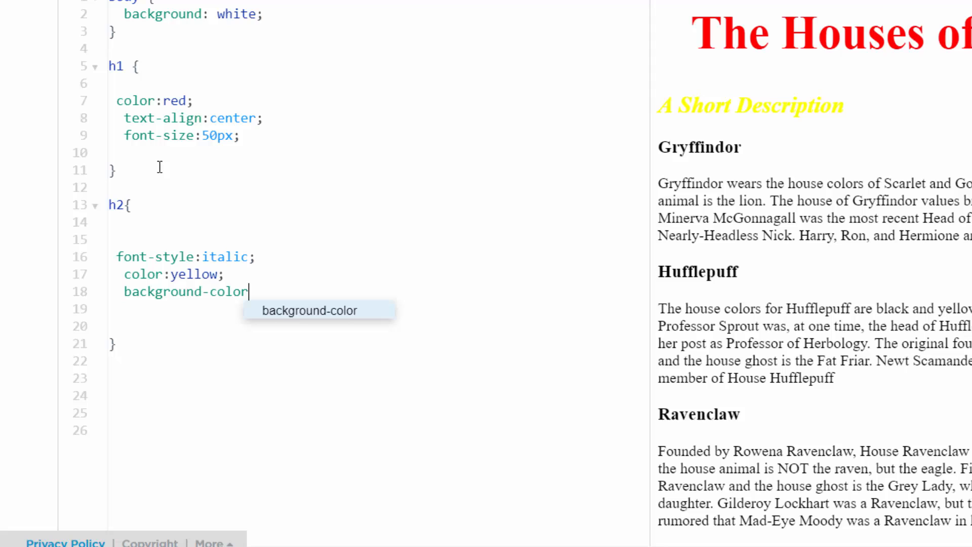
text(:)
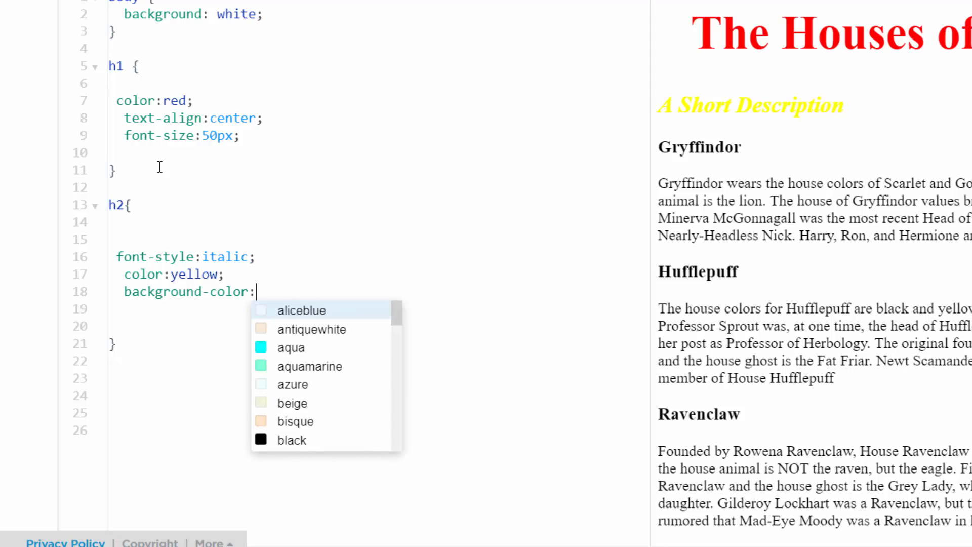
text(black;)
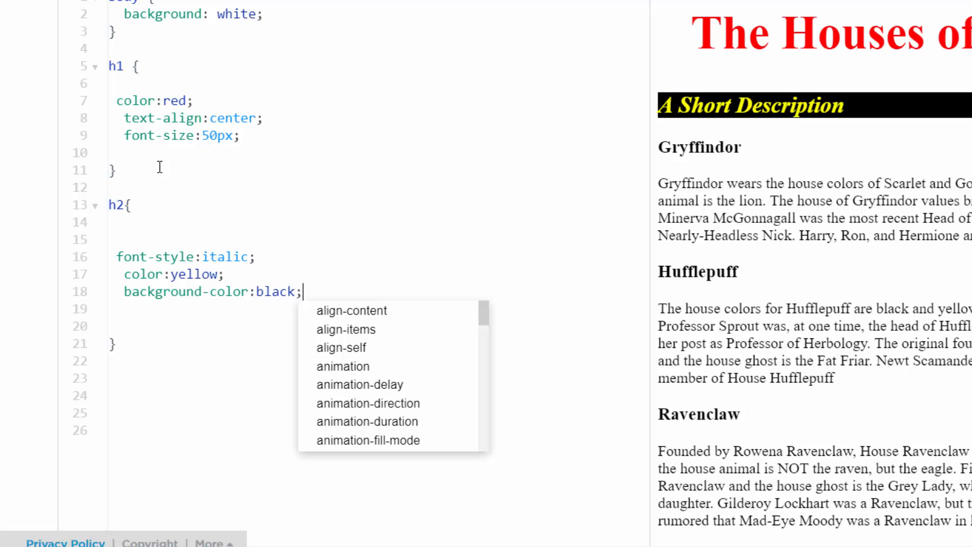
text(t)
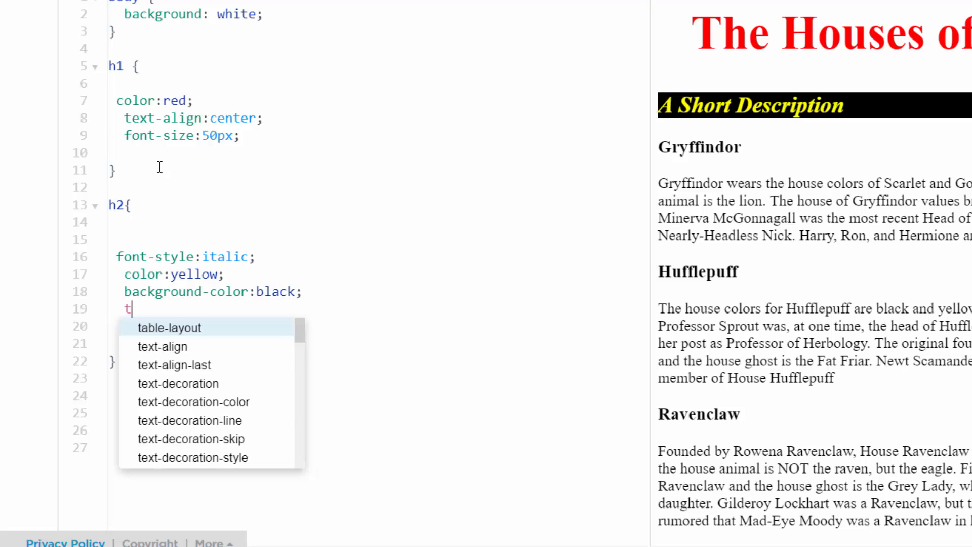
Add text-align: center to the h2 rule.
text(ext-al)
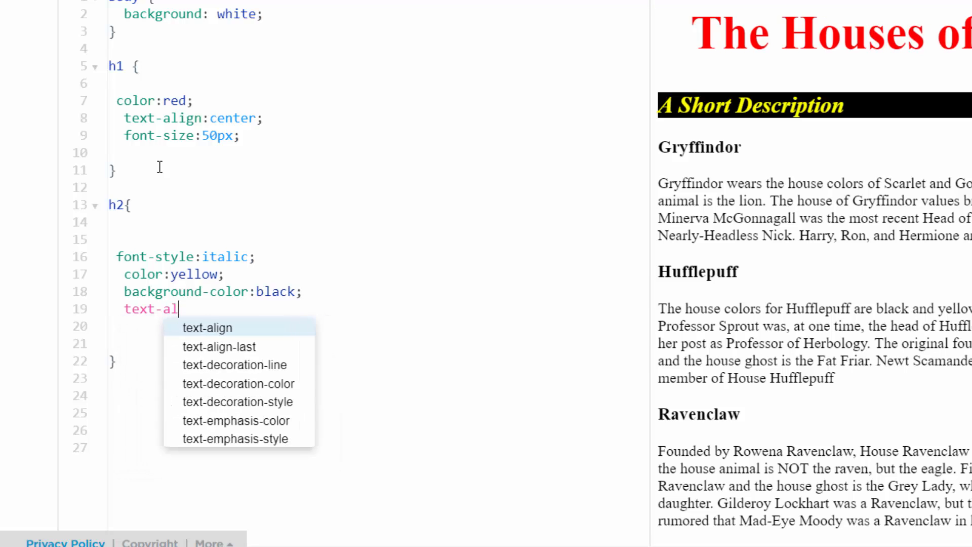
text(ign)
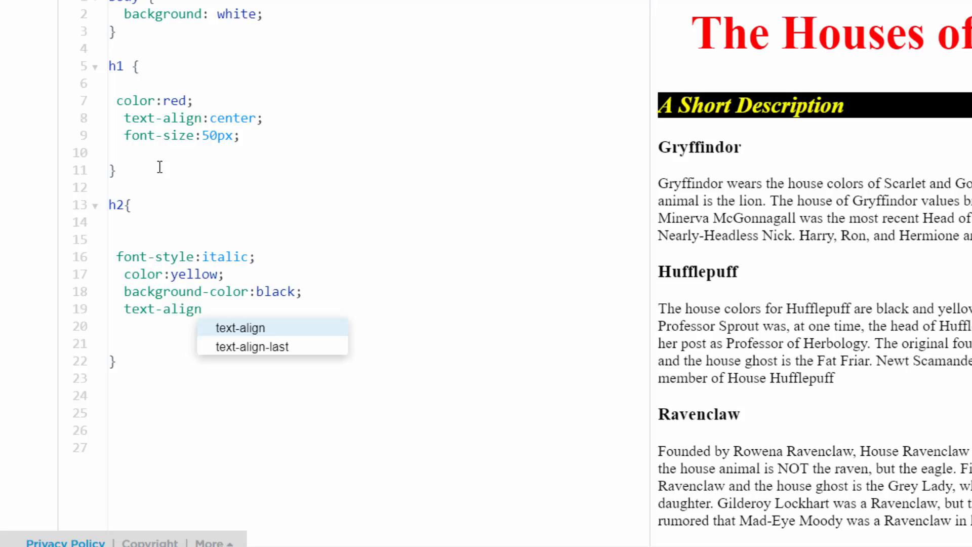
text(:)
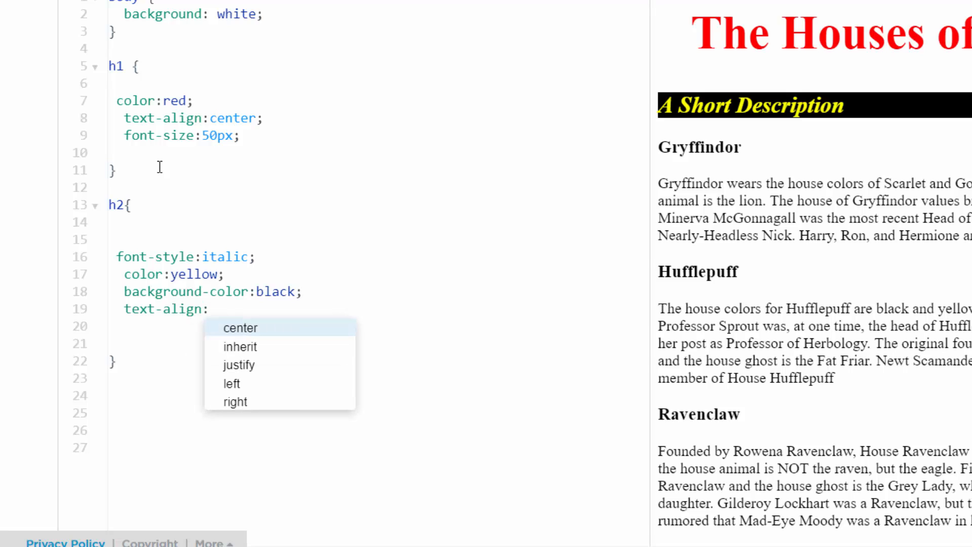
click(240, 327)
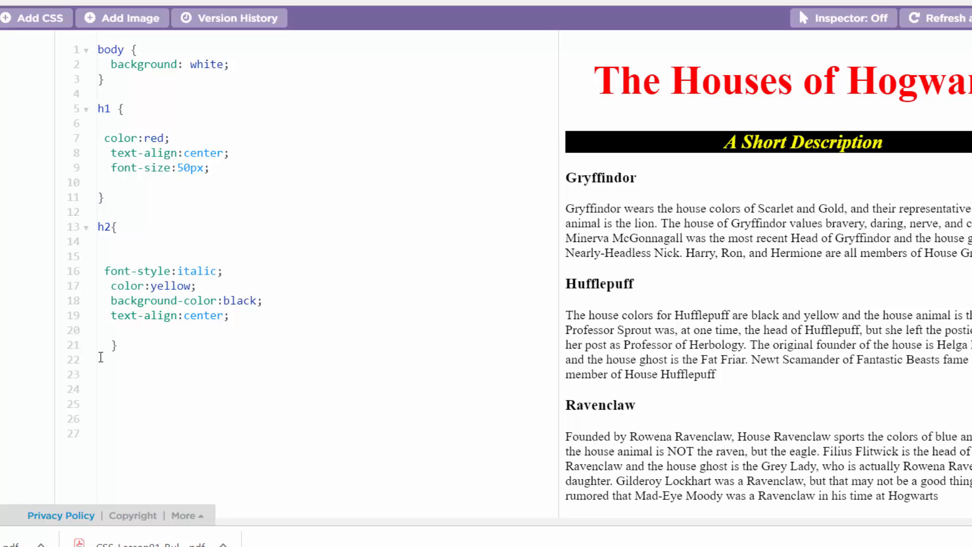
Write an h3 rule with color green and font-size 30px for the house names.
text(h3)
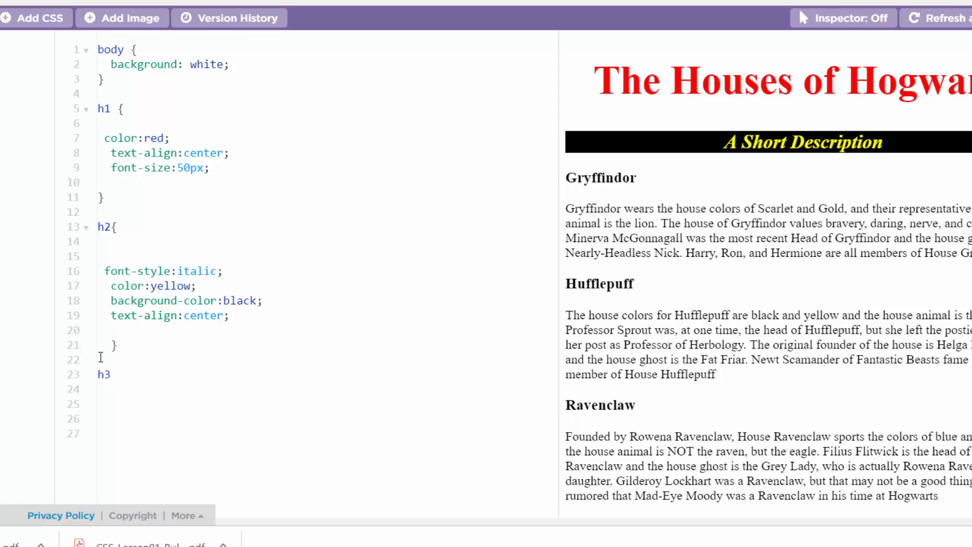
text({)
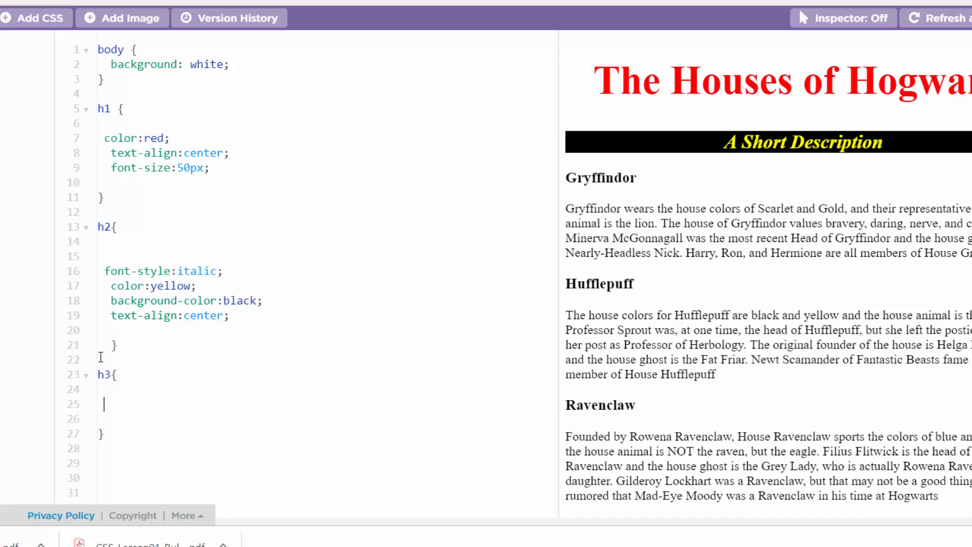
text(color:green;)
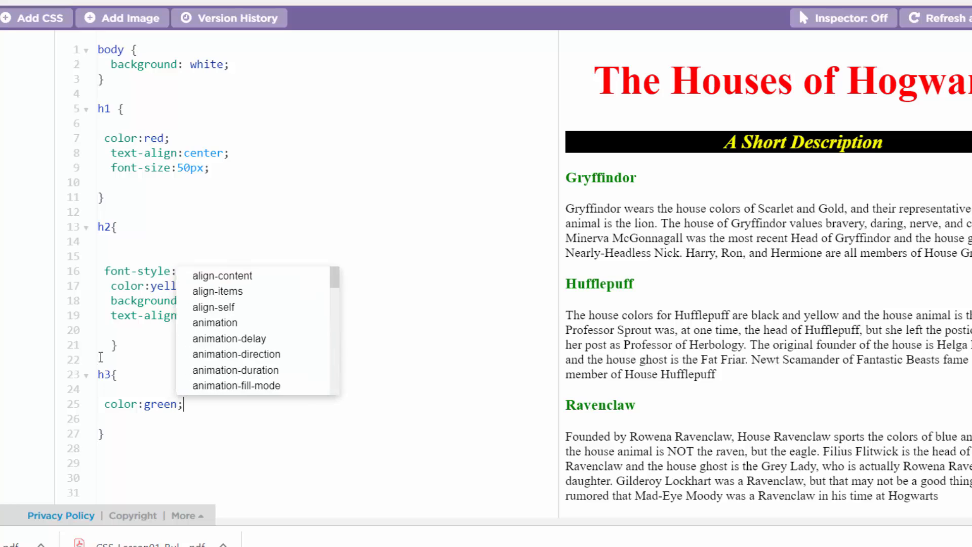
text(italic;)
click(319, 419)
text(font-si)
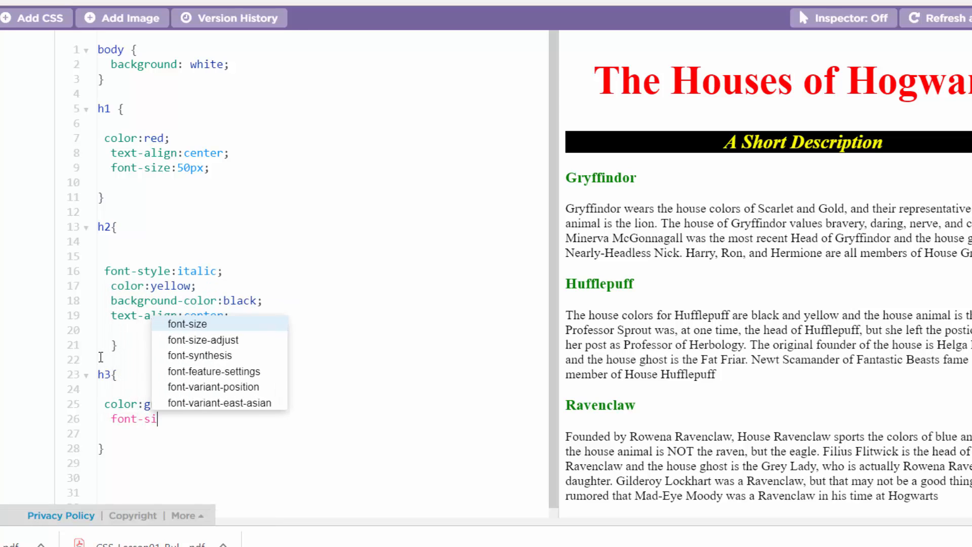
text(ze:1)
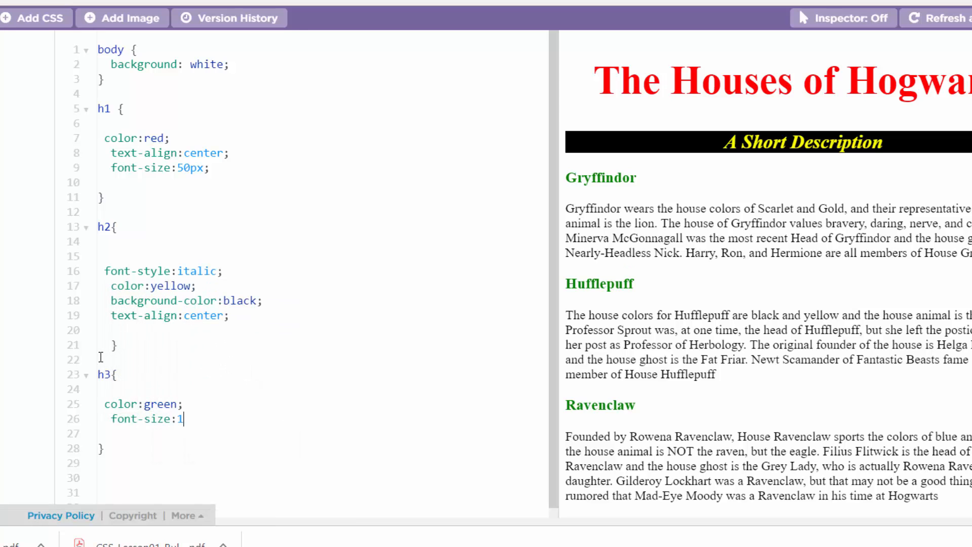
text(8px)
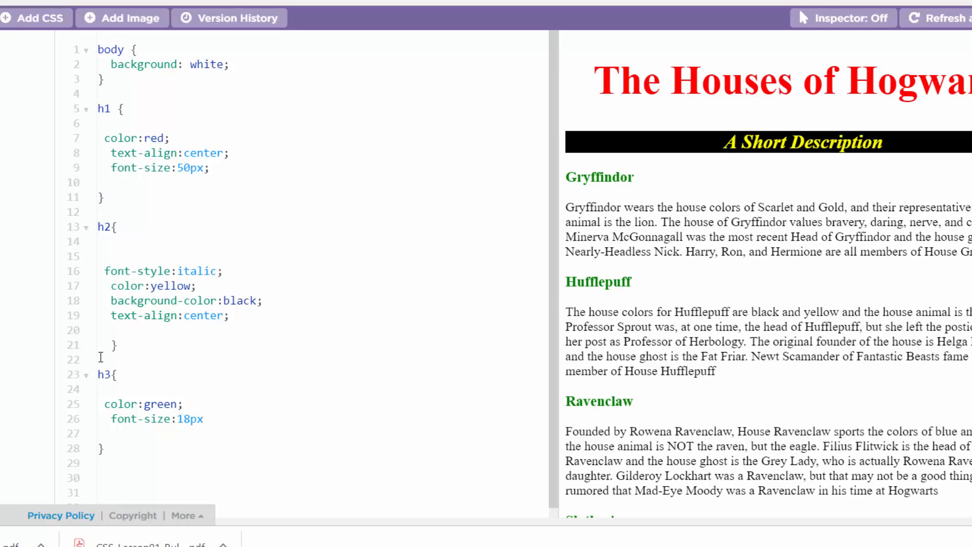
text(;)
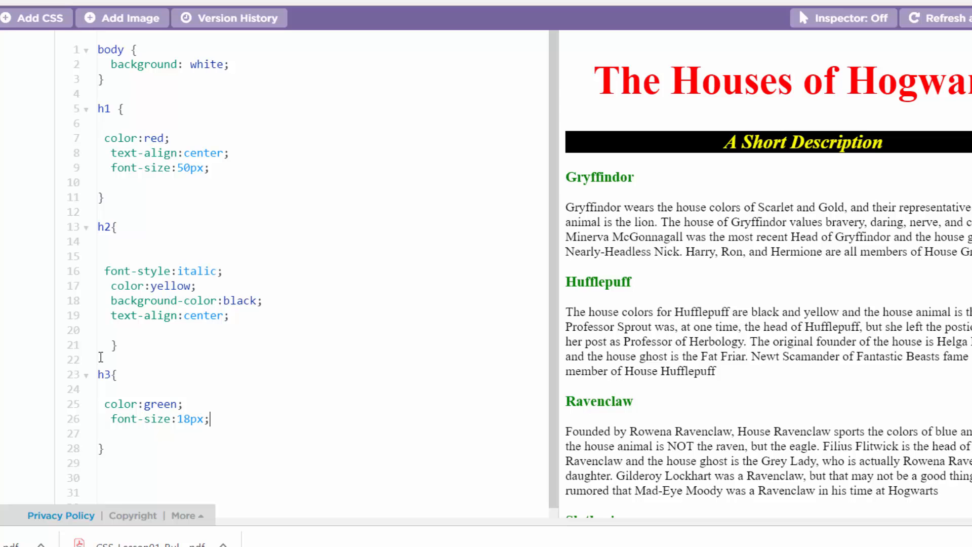
key(Backspace)
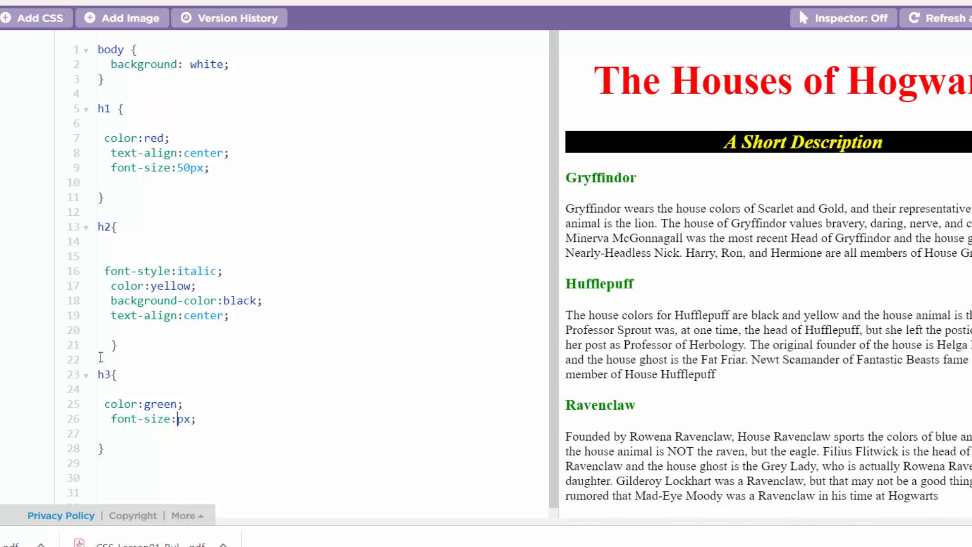
text(30)
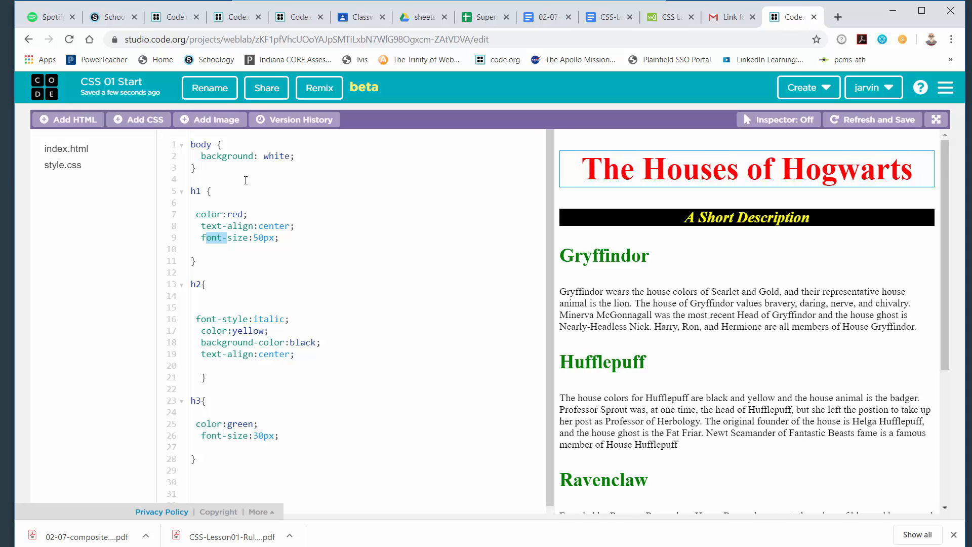
mouse_move(237, 254)
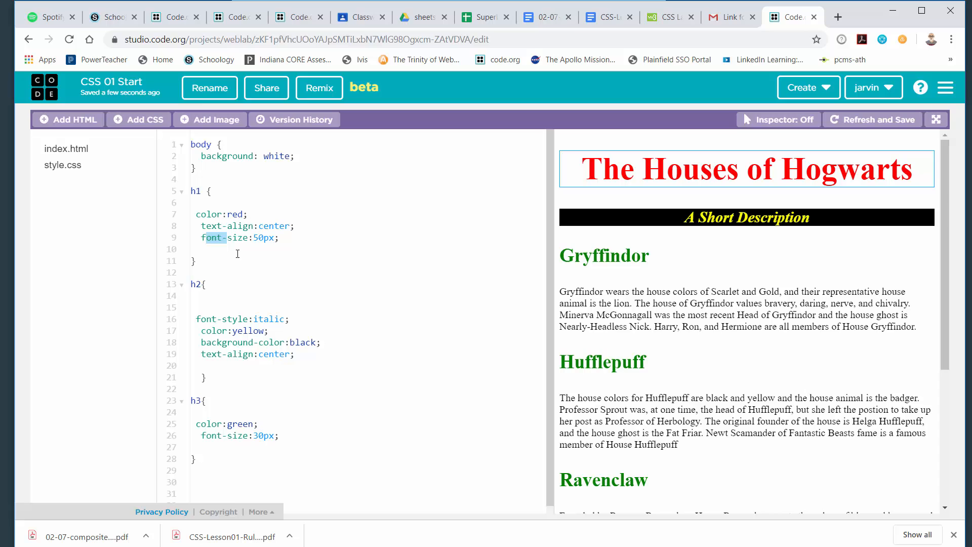
Start a p rule set on line 30 with a color property.
click(195, 461)
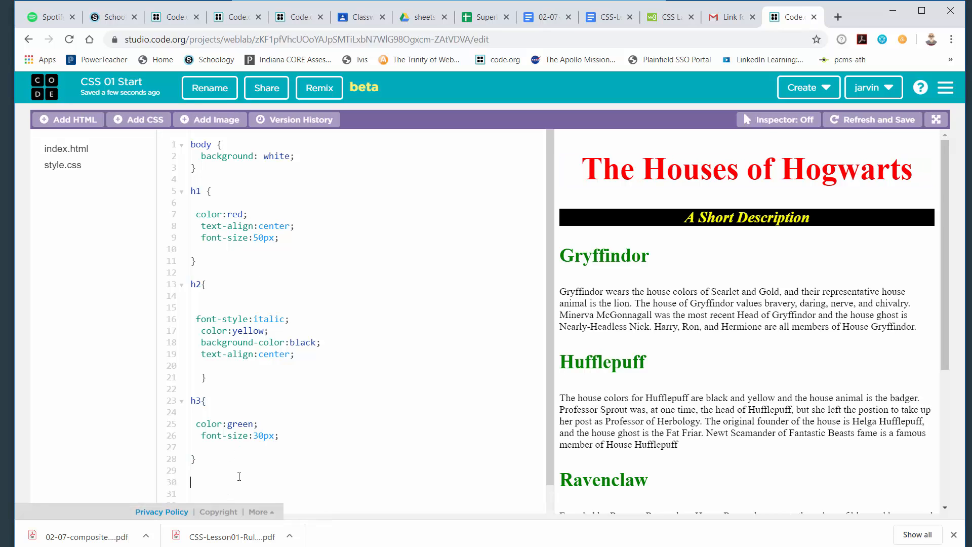
text(p{)
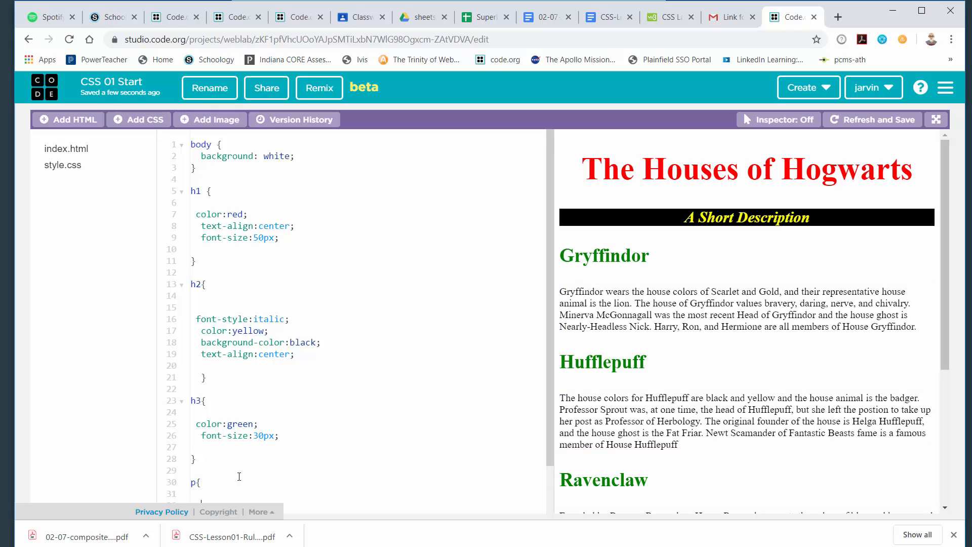
scroll(down, 3)
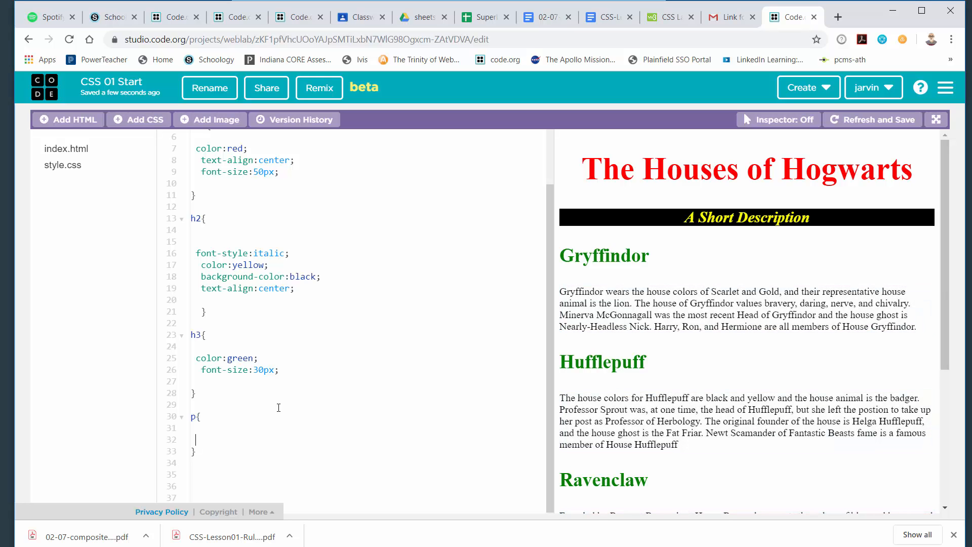
text(color:)
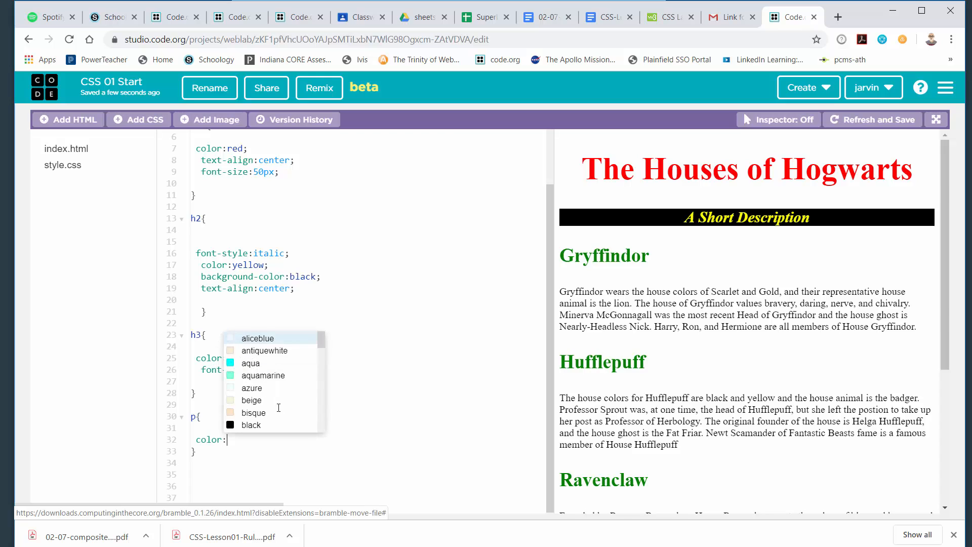
text(aqua)
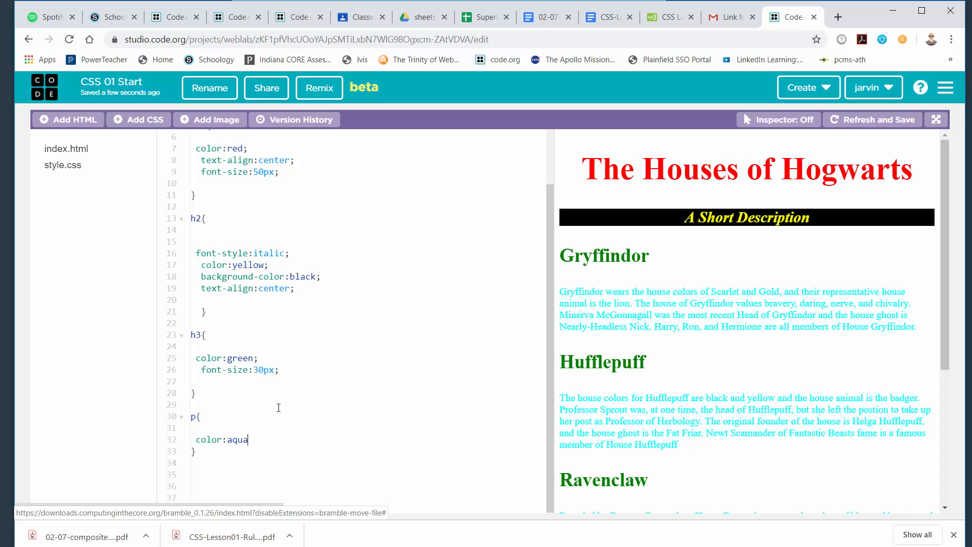
Replace the aqua value with dimgrey for the paragraph text colour.
key(Backspace)
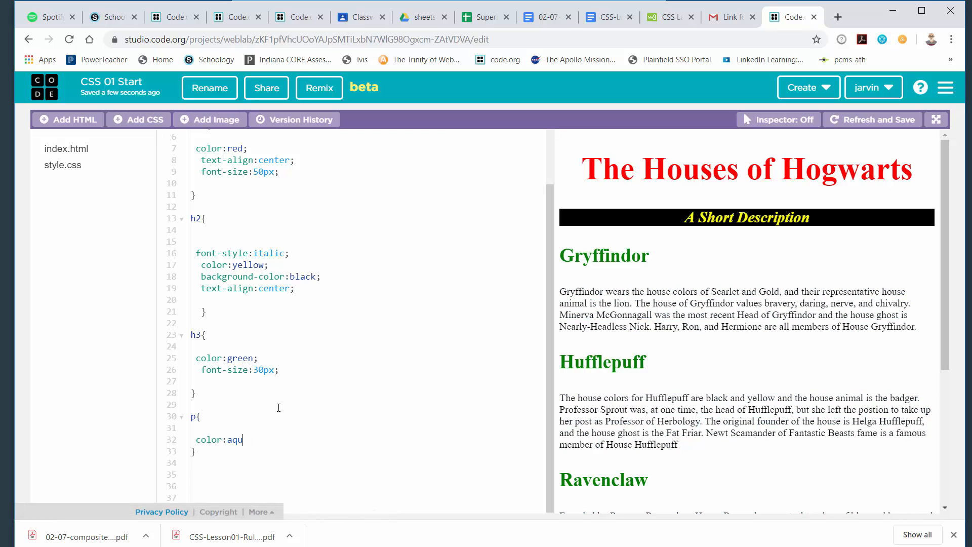
key(Backspace)
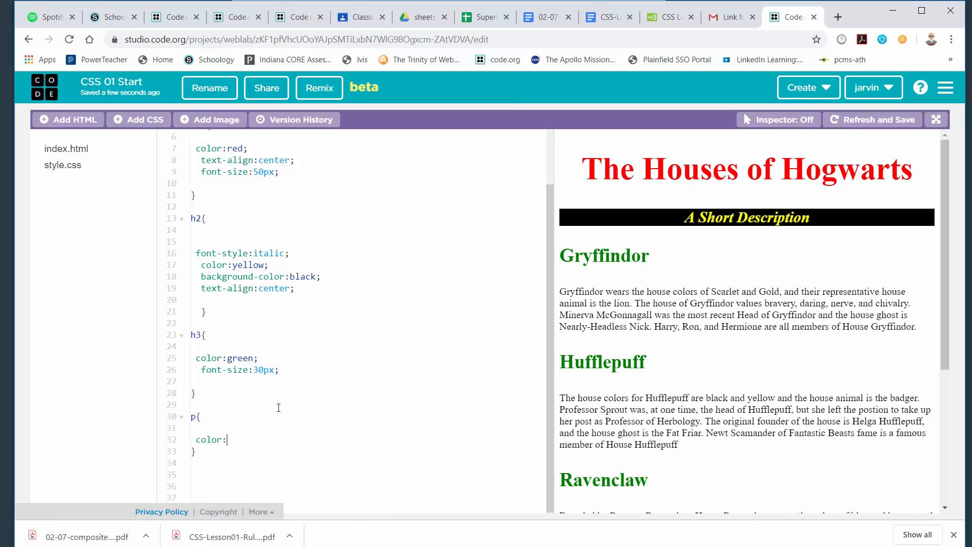
text(grey)
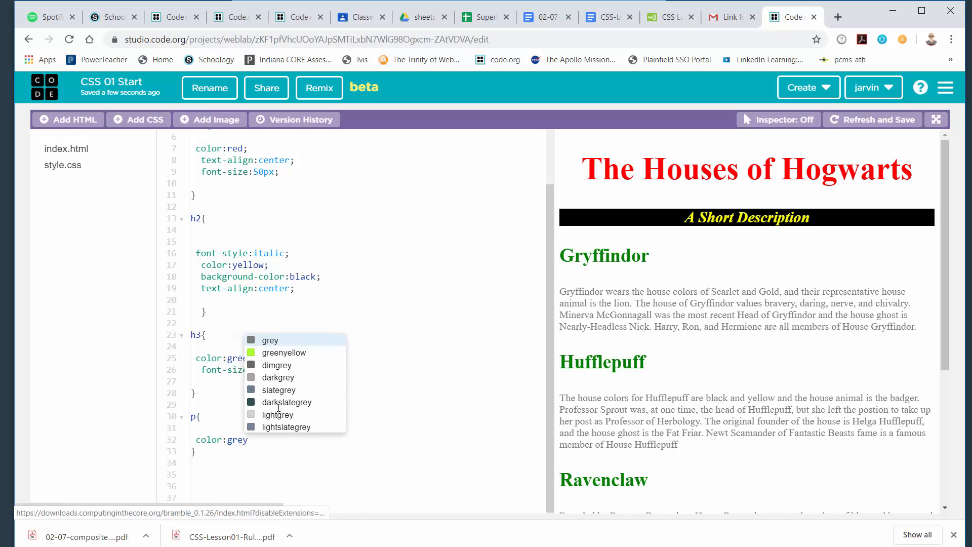
mouse_move(276, 365)
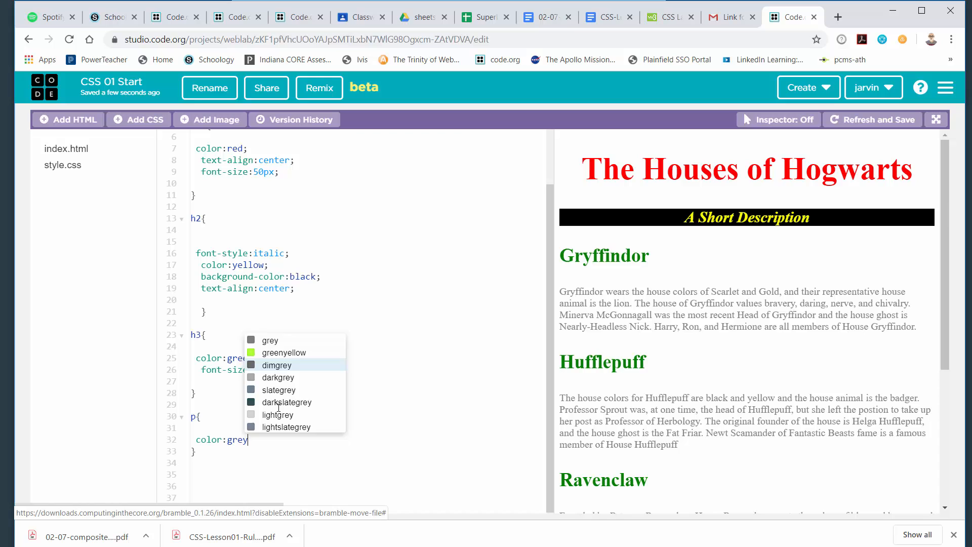
click(277, 365)
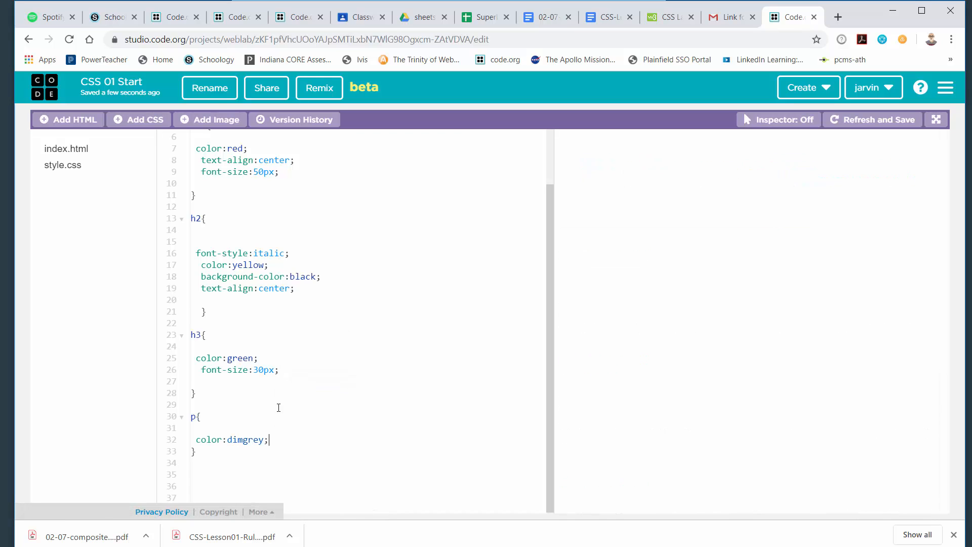
click(872, 120)
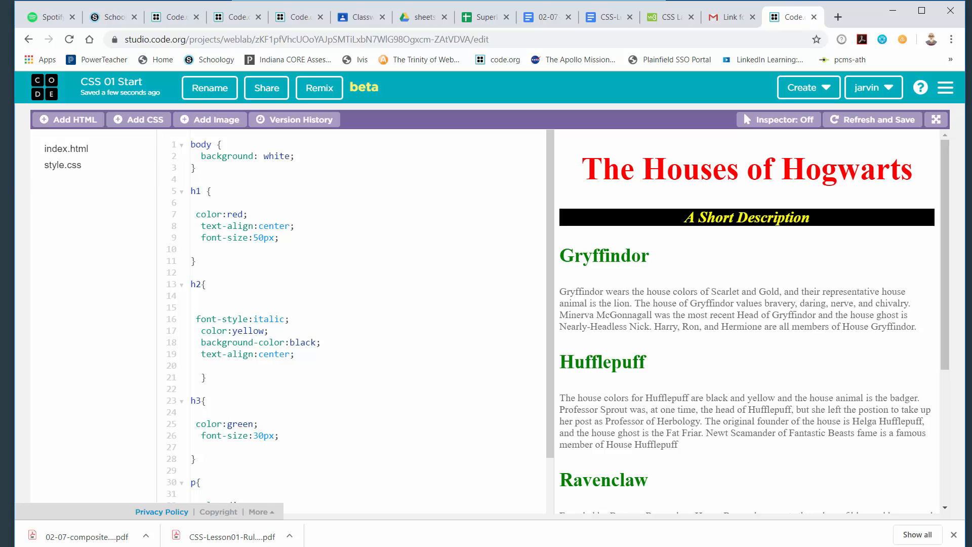
Replace white with lightblue as the body background on line 2.
click(210, 146)
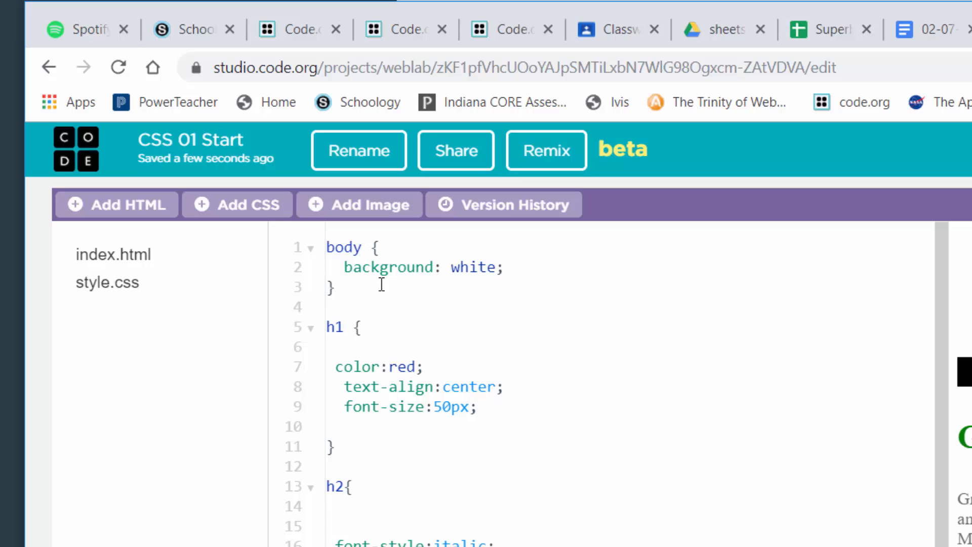
mouse_move(519, 327)
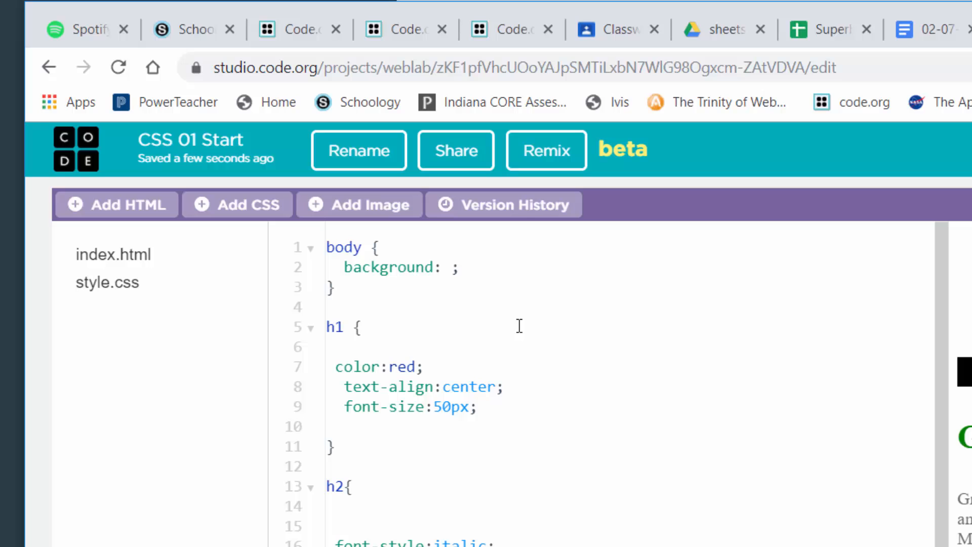
text(lightblue)
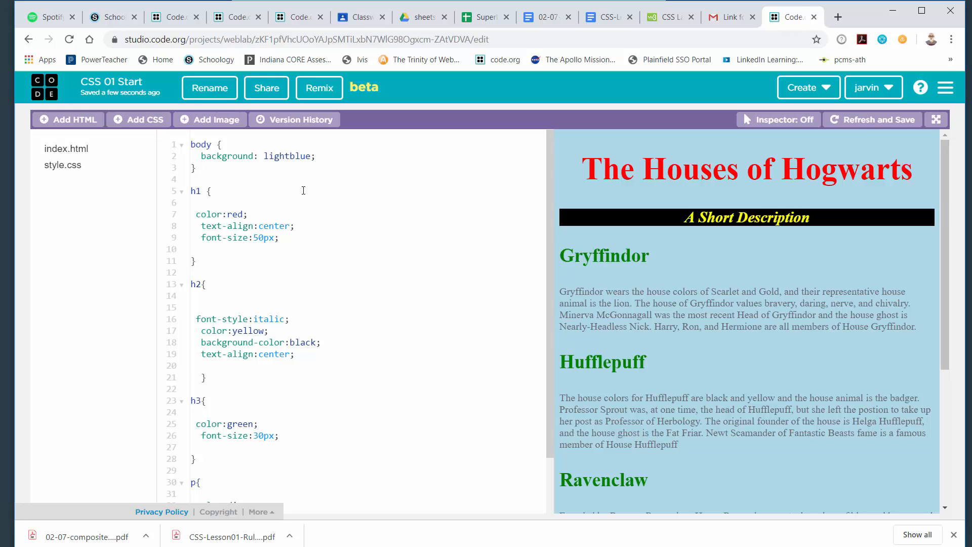
click(310, 156)
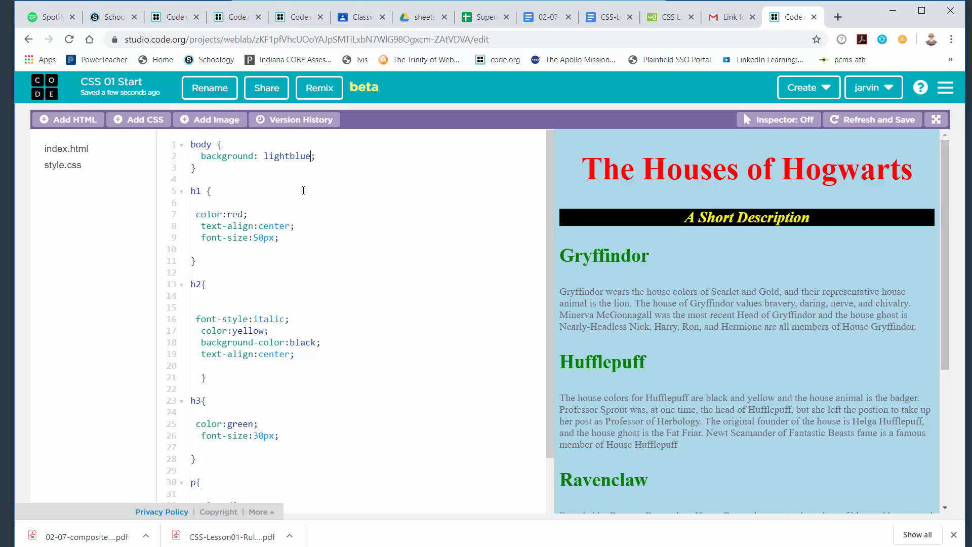
mouse_move(453, 385)
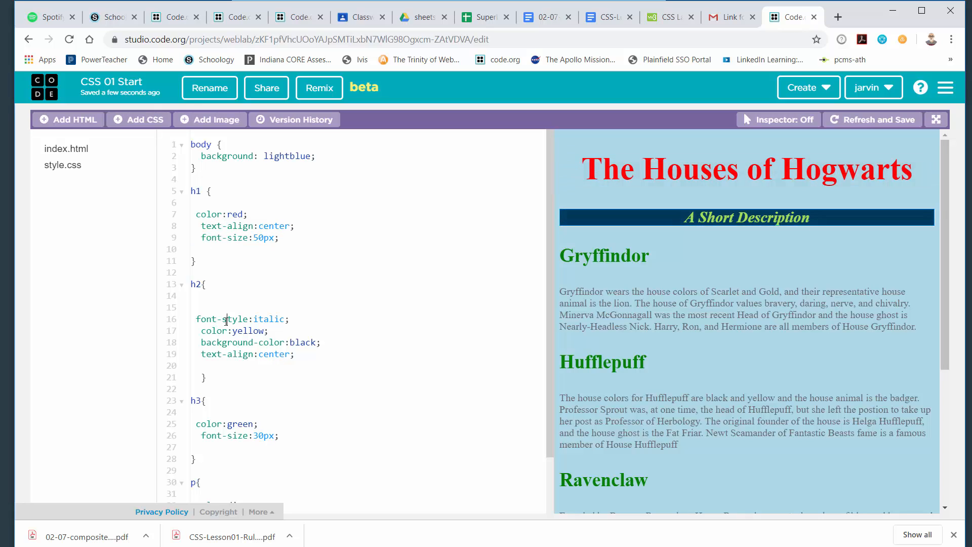
click(248, 343)
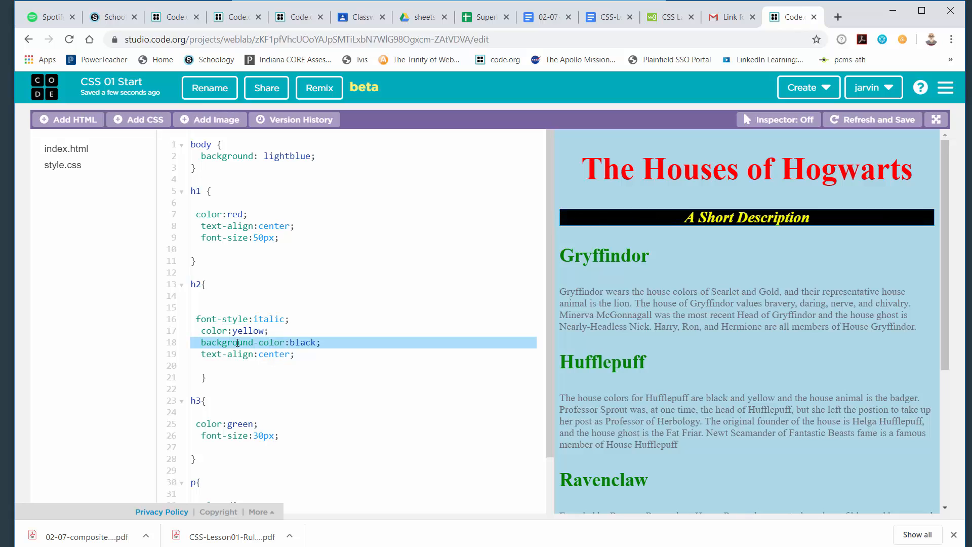
mouse_move(329, 364)
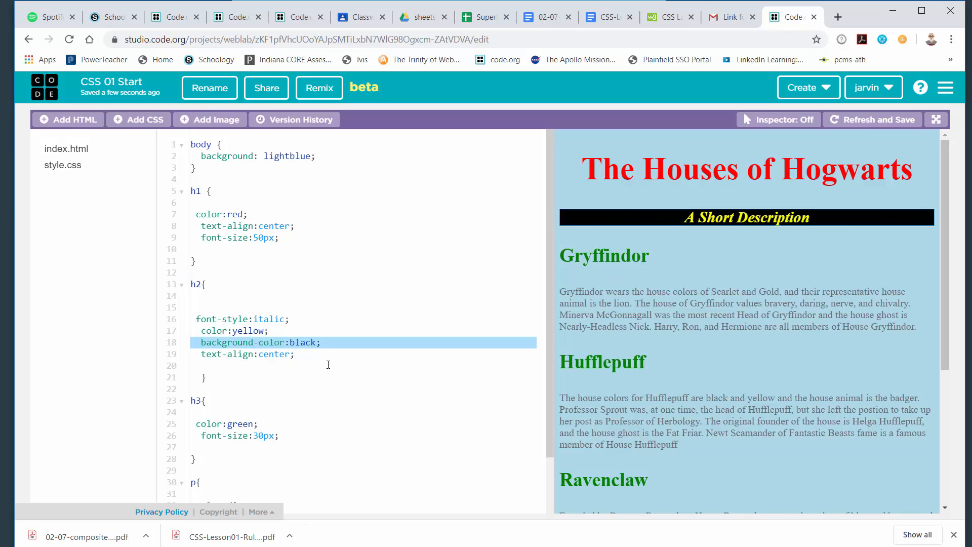
mouse_move(277, 217)
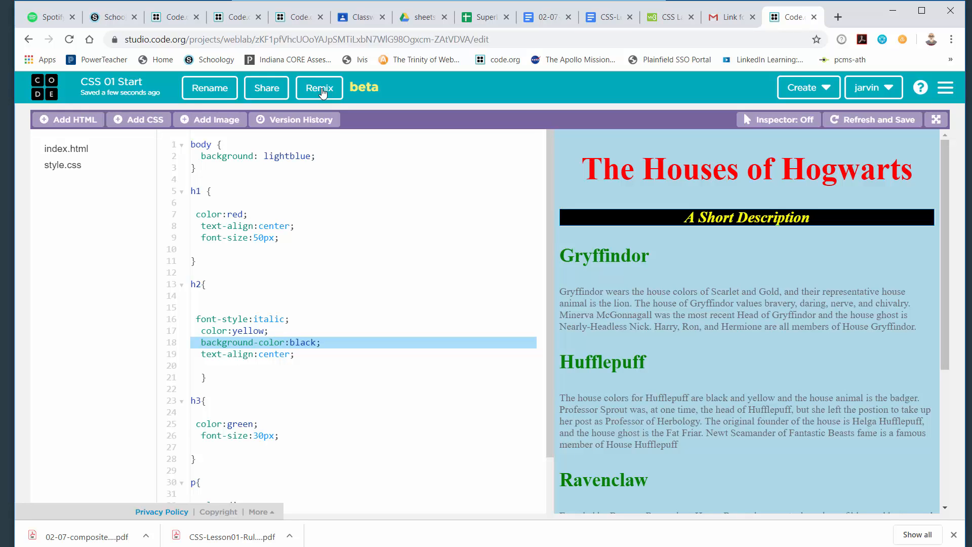
mouse_move(321, 92)
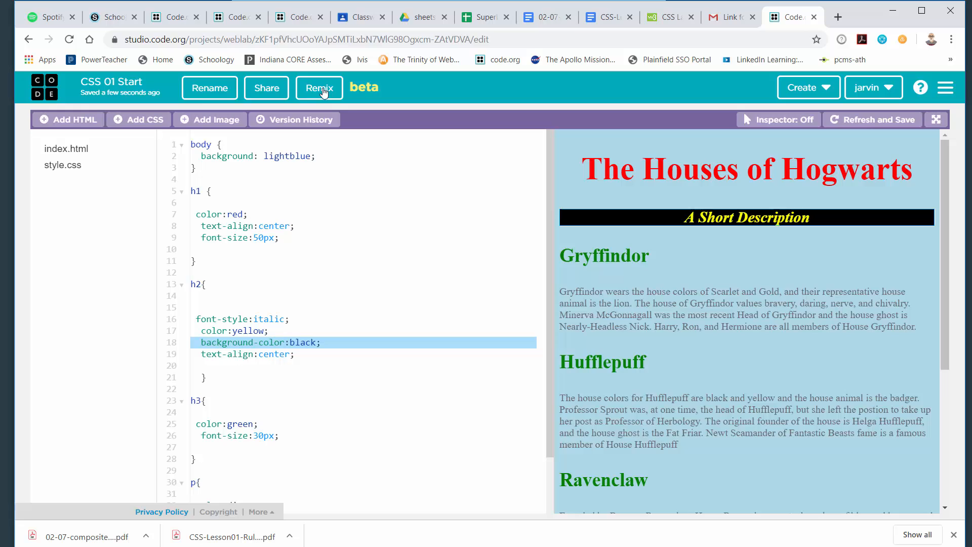
mouse_move(294, 116)
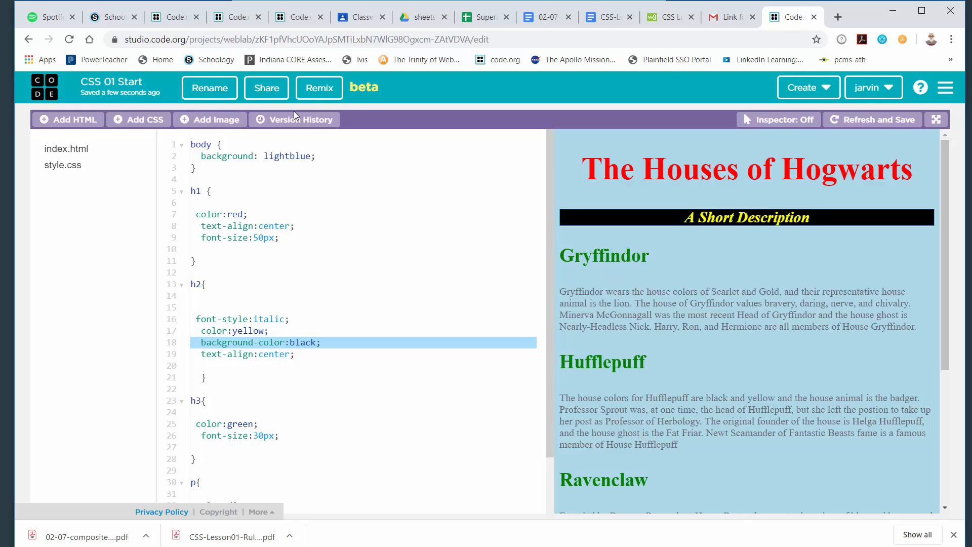
mouse_move(320, 102)
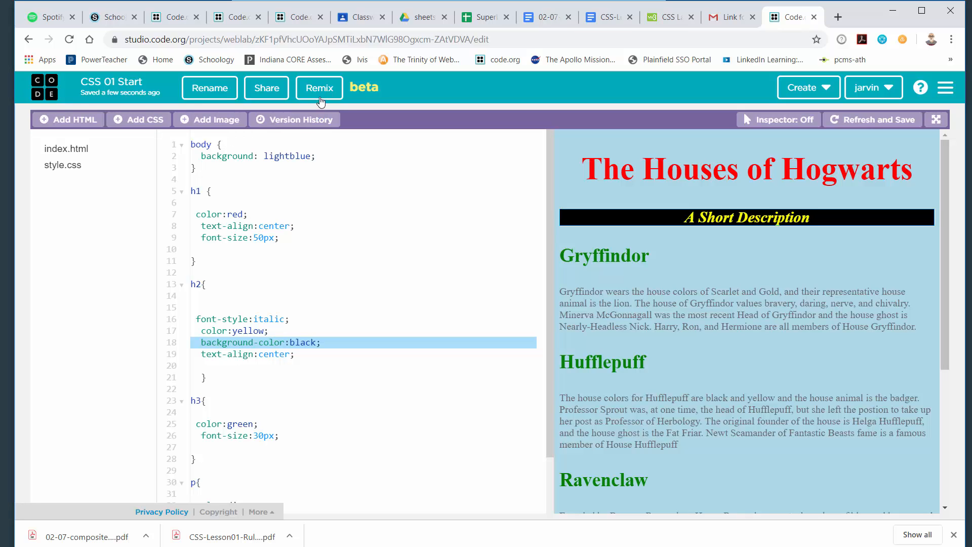
mouse_move(174, 98)
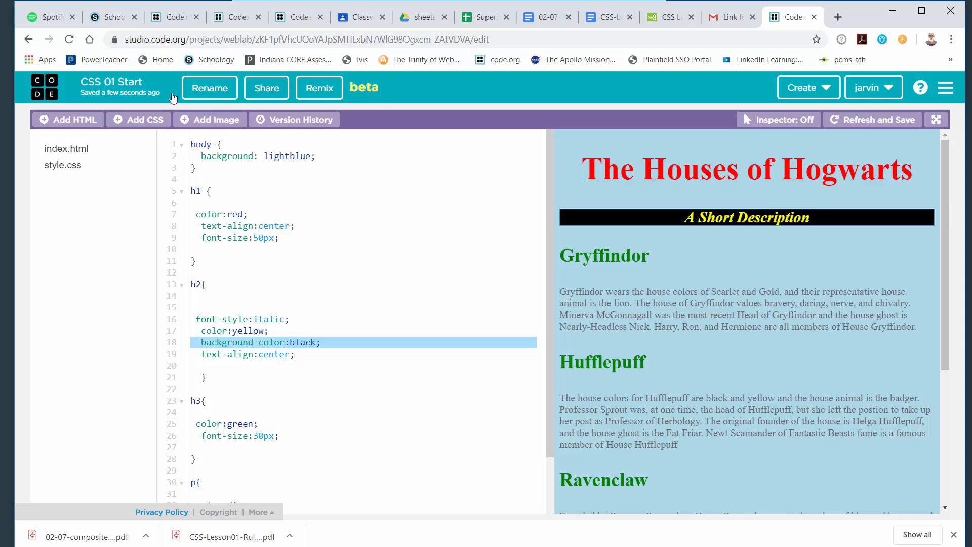
mouse_move(237, 102)
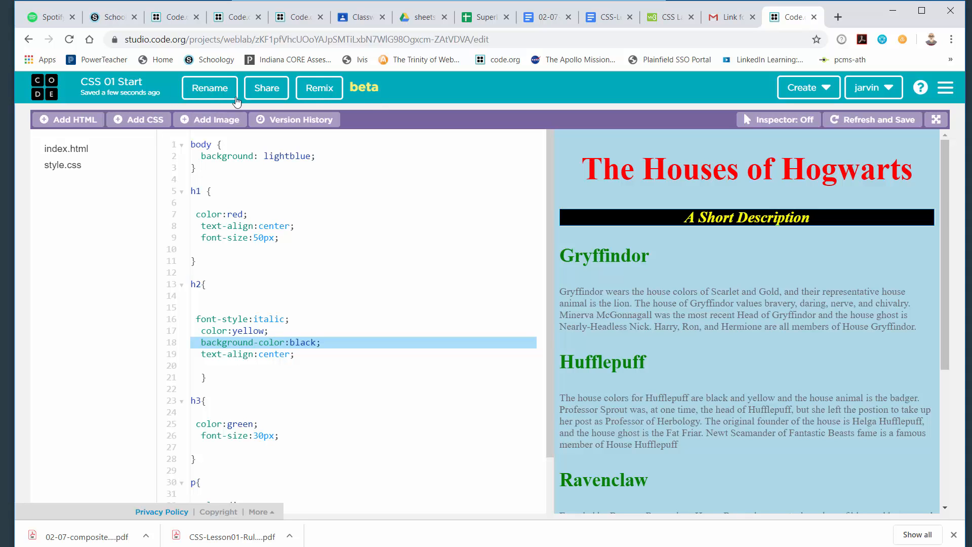
scroll(down, 3)
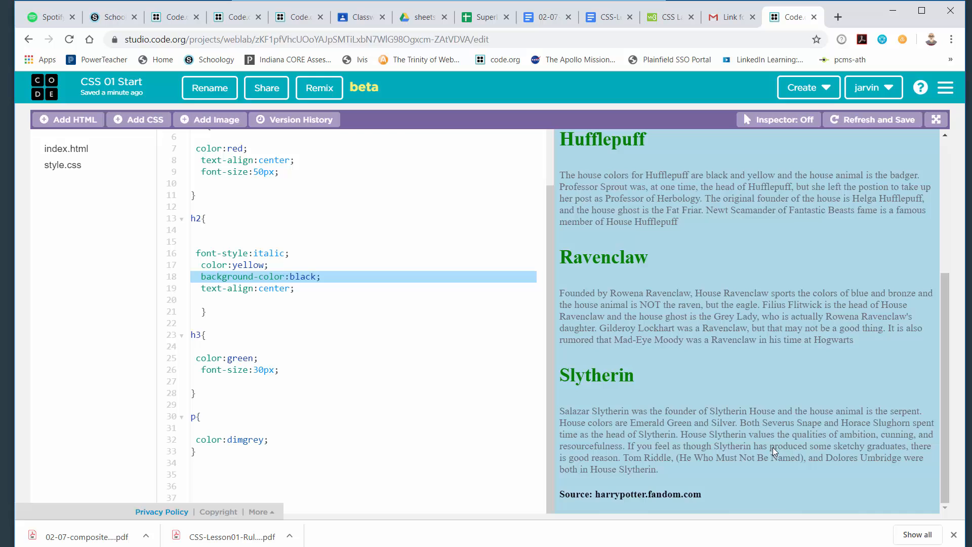